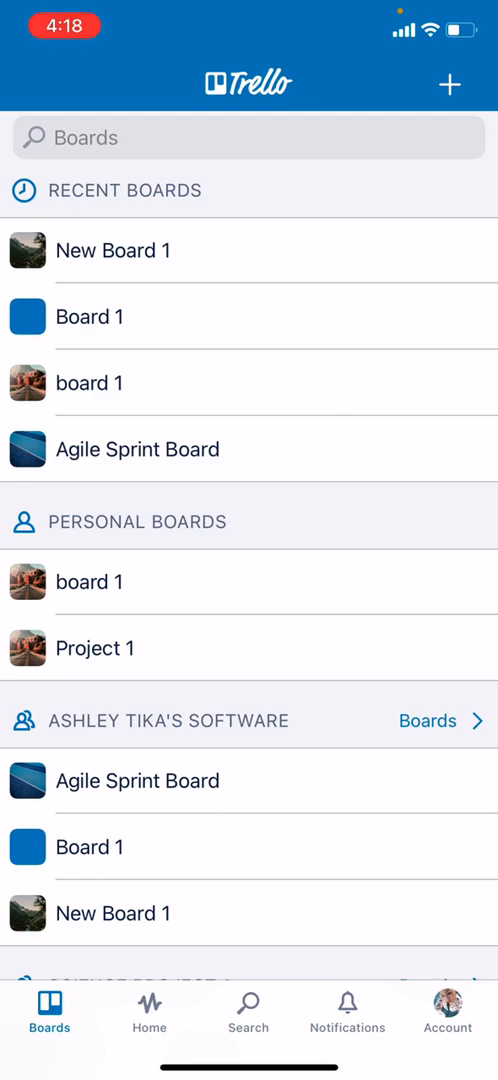
- Start creating a new board so its background choices (colours, photos, custom) appear
scroll("down", 3)
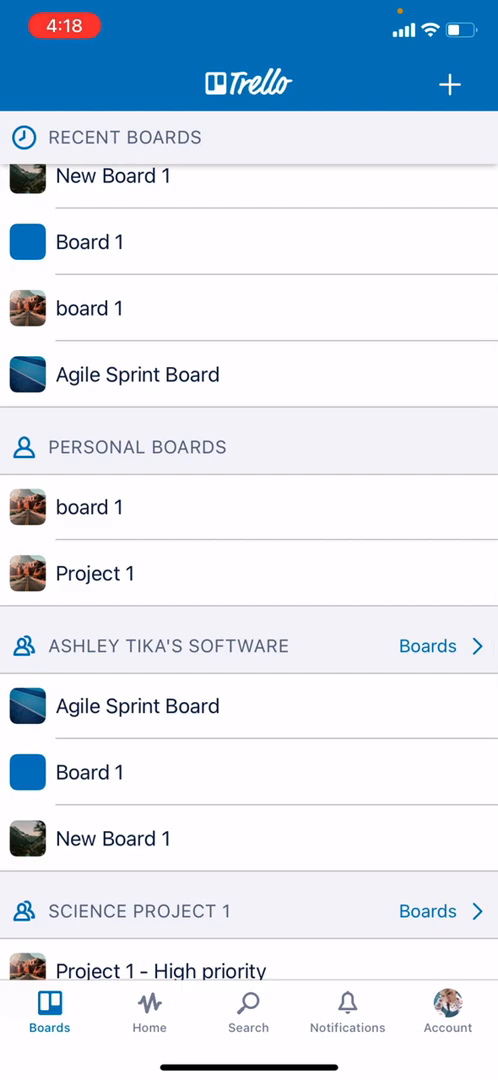
scroll("down", 3)
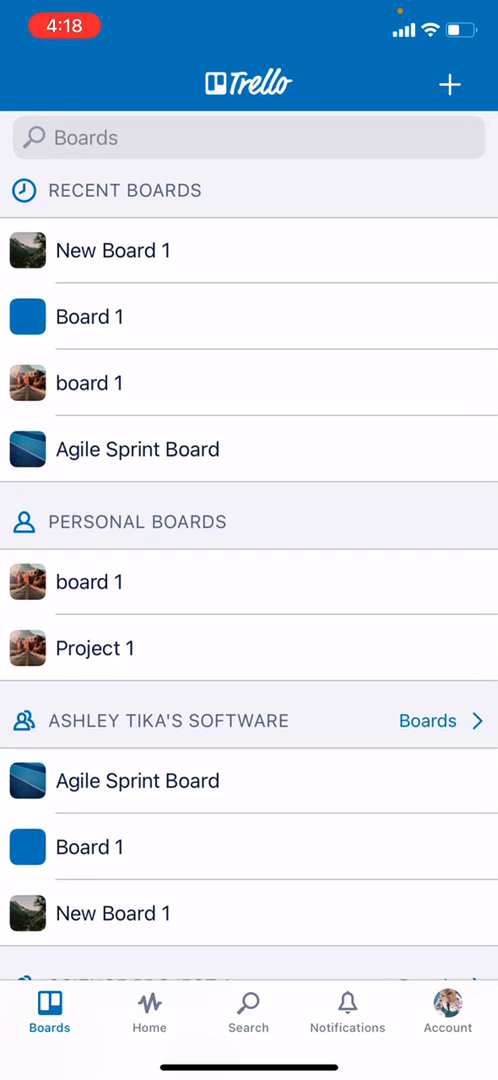
left_click(448, 82)
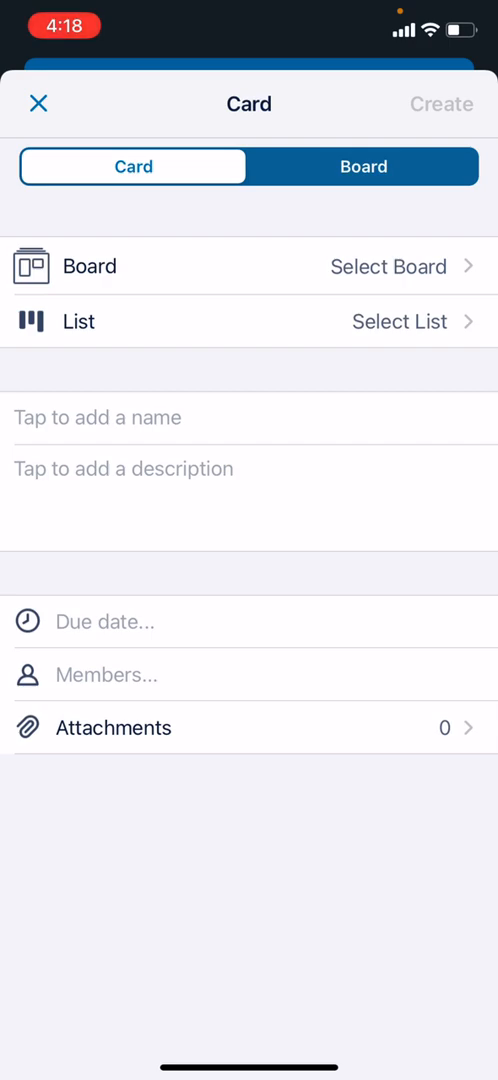
left_click(364, 166)
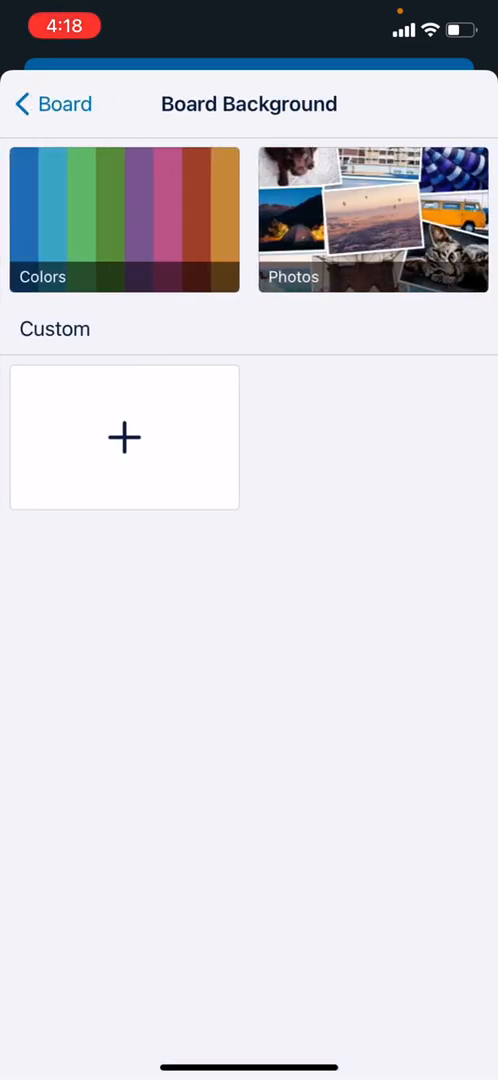
- Choose the sunlit cliff photo from the Unsplash backgrounds for the board named New project 2
left_click(372, 220)
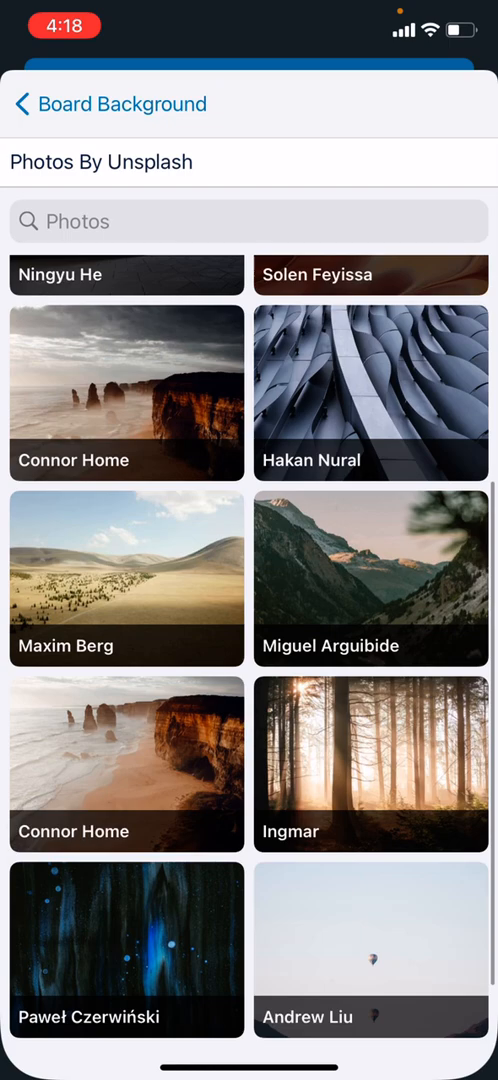
scroll("down", 3)
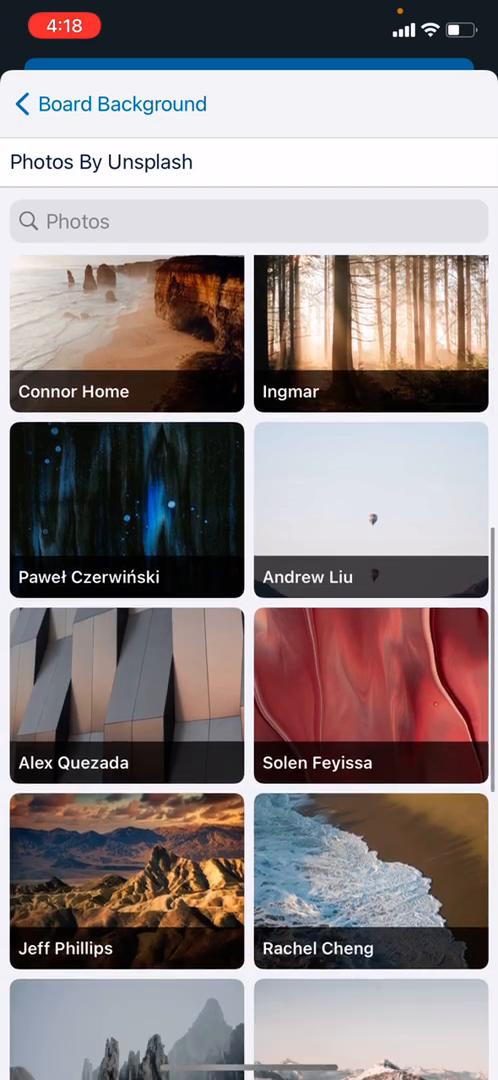
scroll("down", 3)
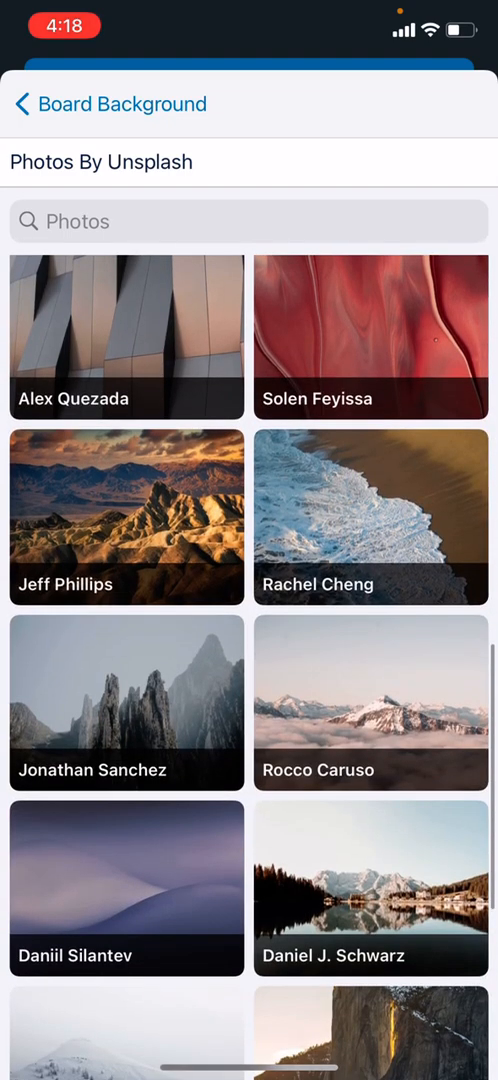
scroll("down", 3)
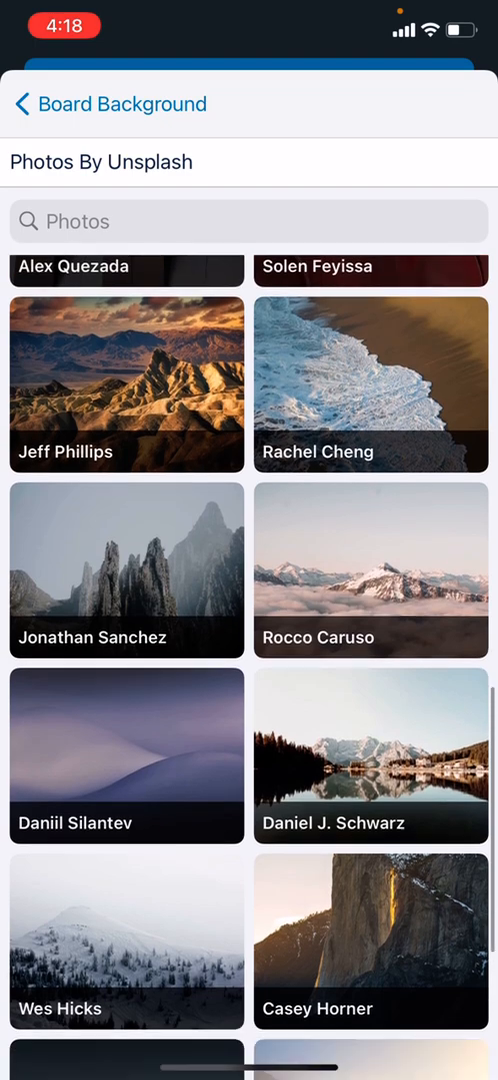
scroll("down", 3)
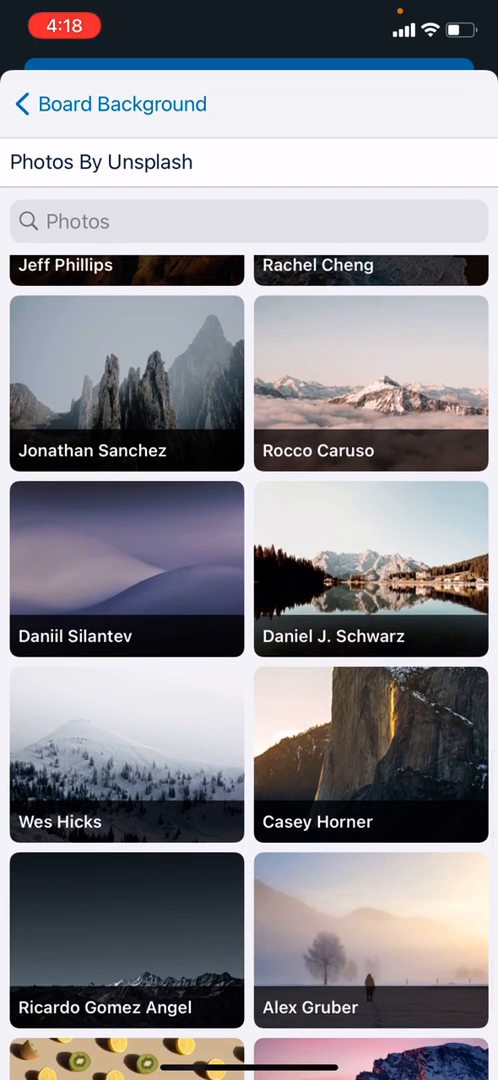
left_click(370, 756)
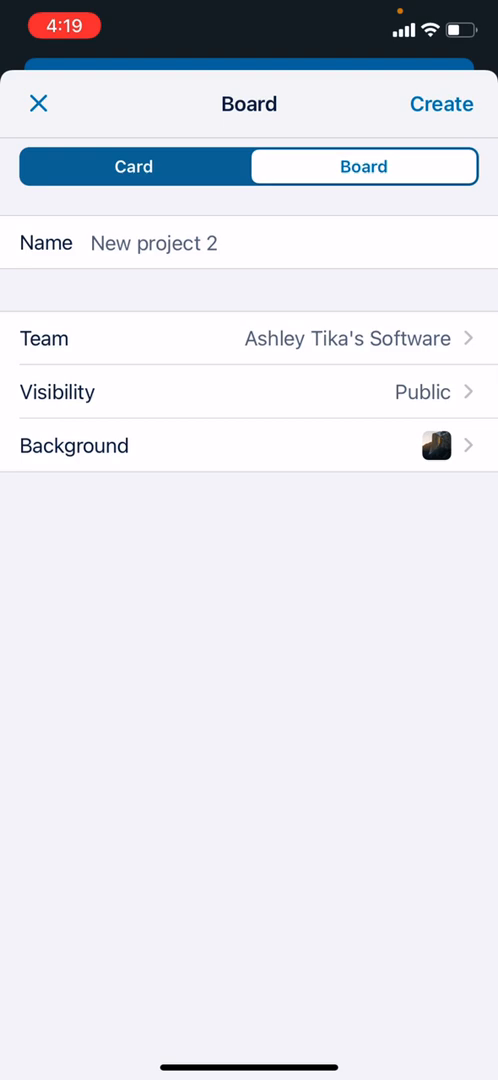
- Set visibility to Team Members and create the New project 2 board
left_click(248, 392)
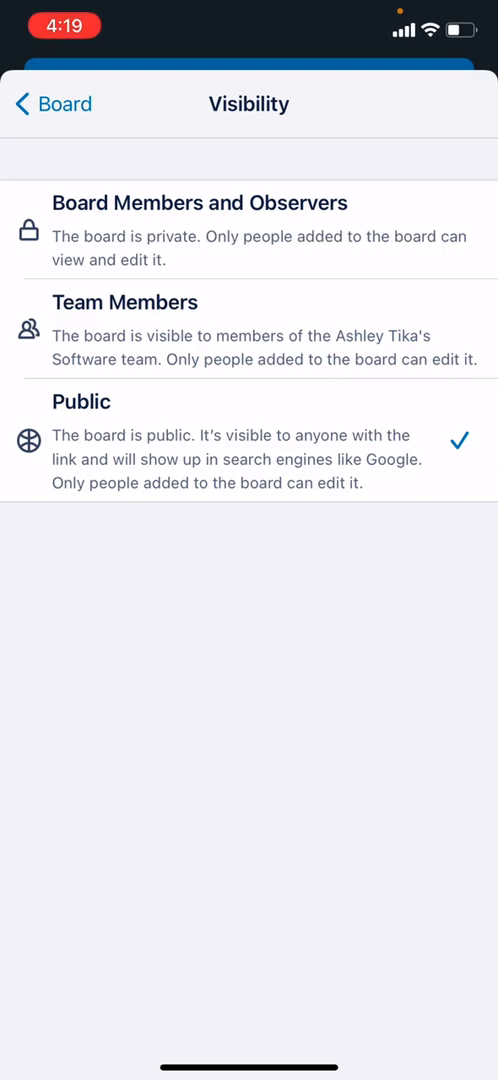
left_click(124, 330)
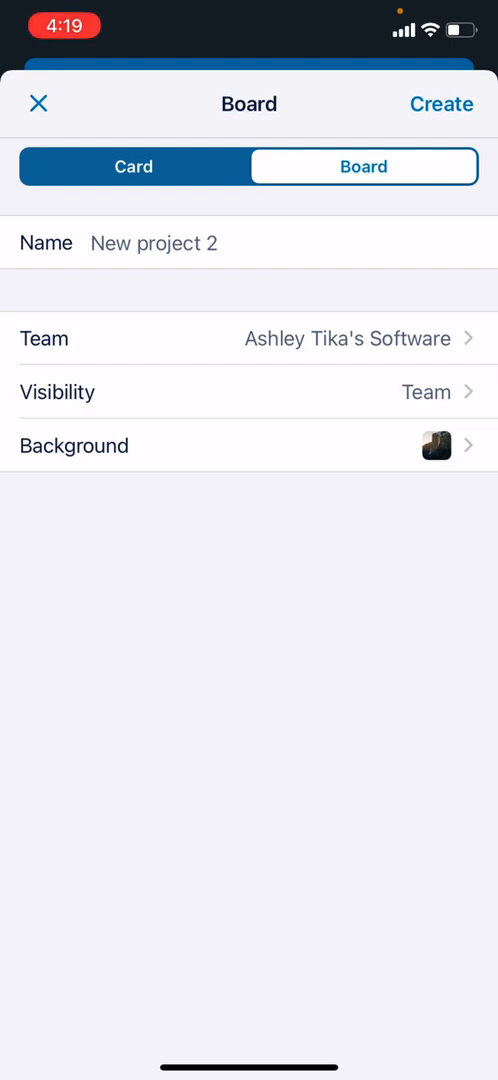
left_click(440, 104)
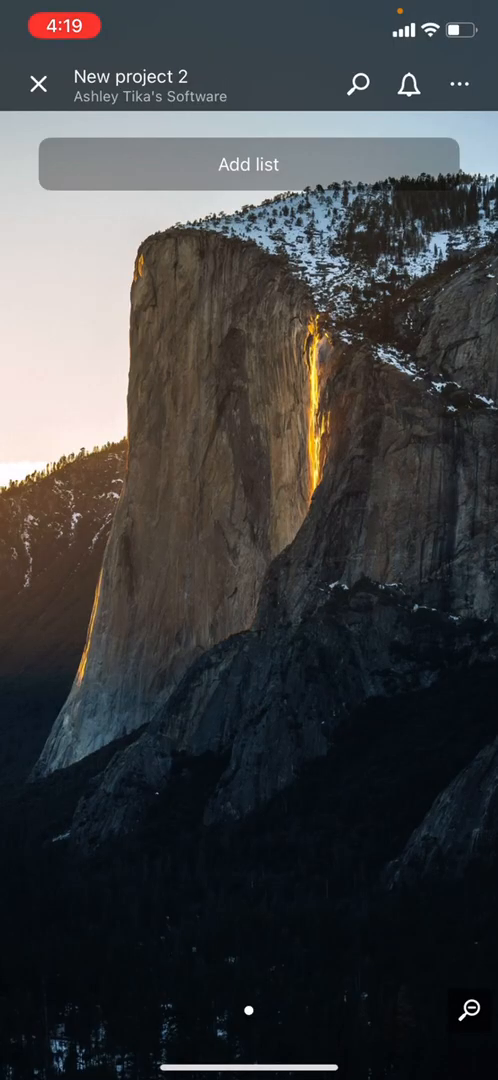
- Add a first list, correcting the mistyped name to Phase 2
left_click(248, 164)
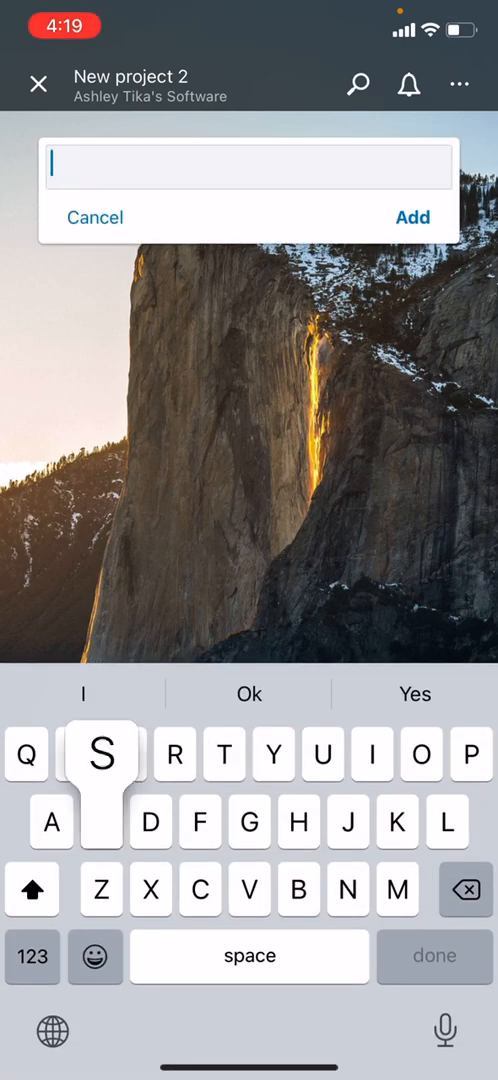
type("Sales and ma")
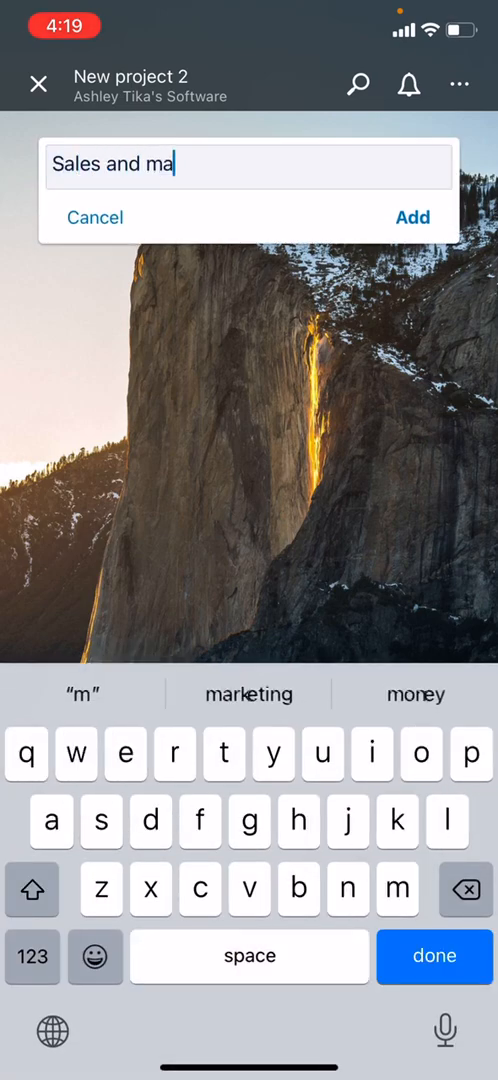
type("rketing person")
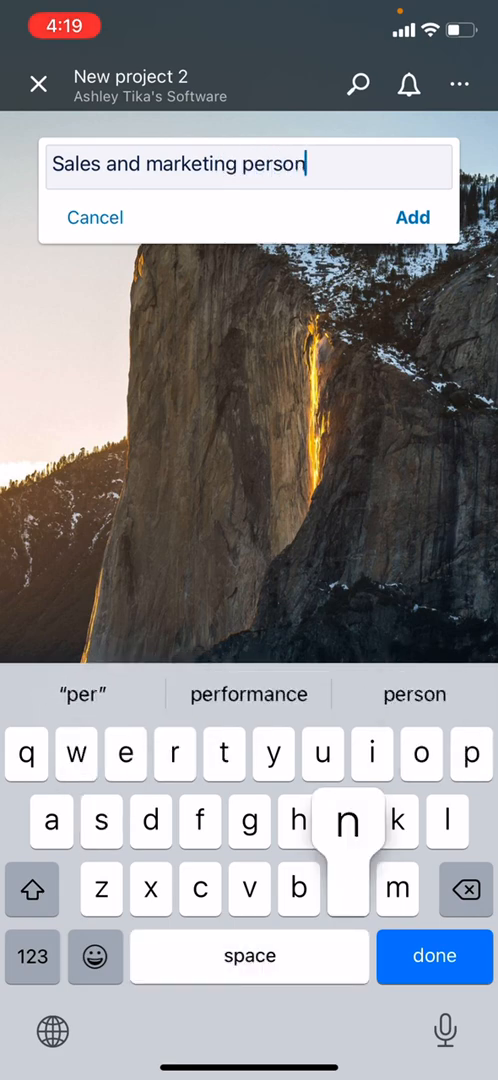
type("finaliza")
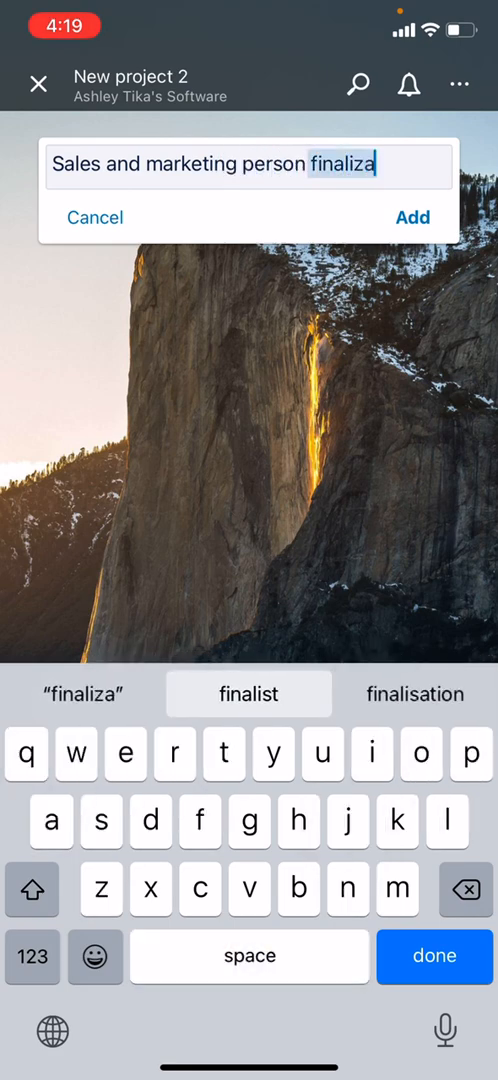
left_click(414, 692)
type("Pa")
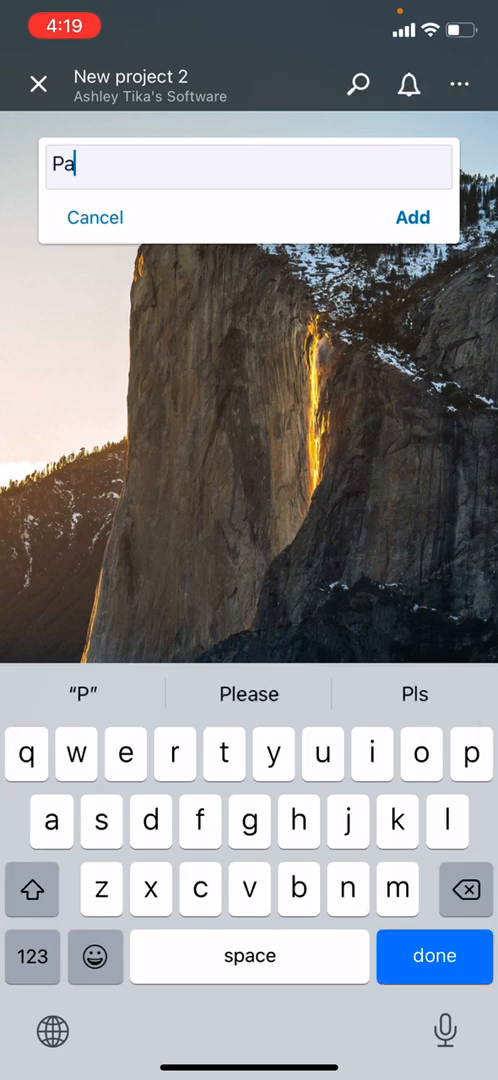
key("Backspace")
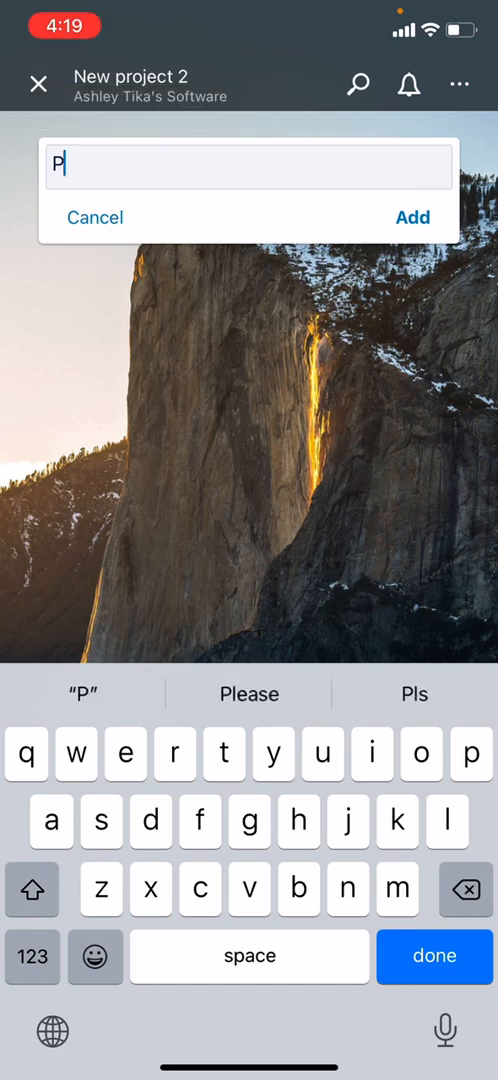
type("hase 2")
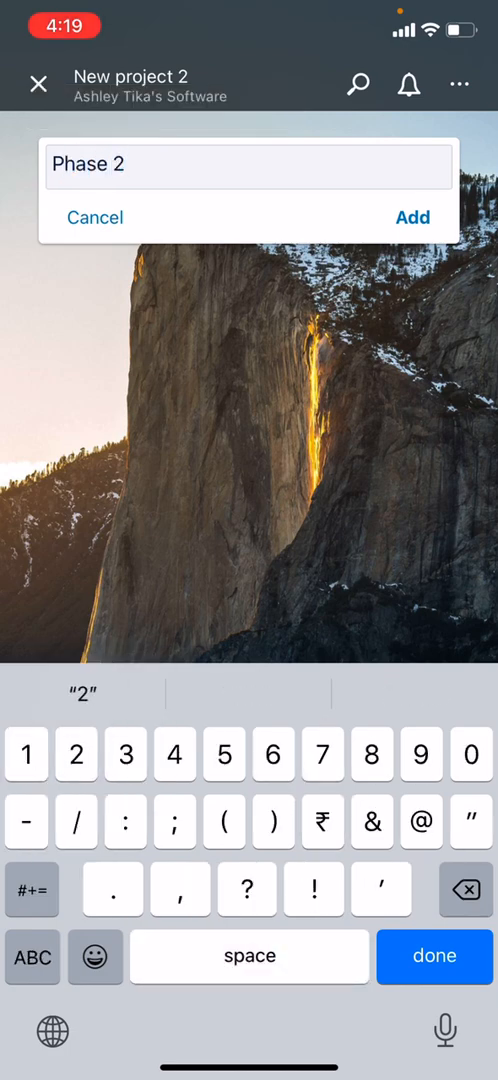
left_click(412, 218)
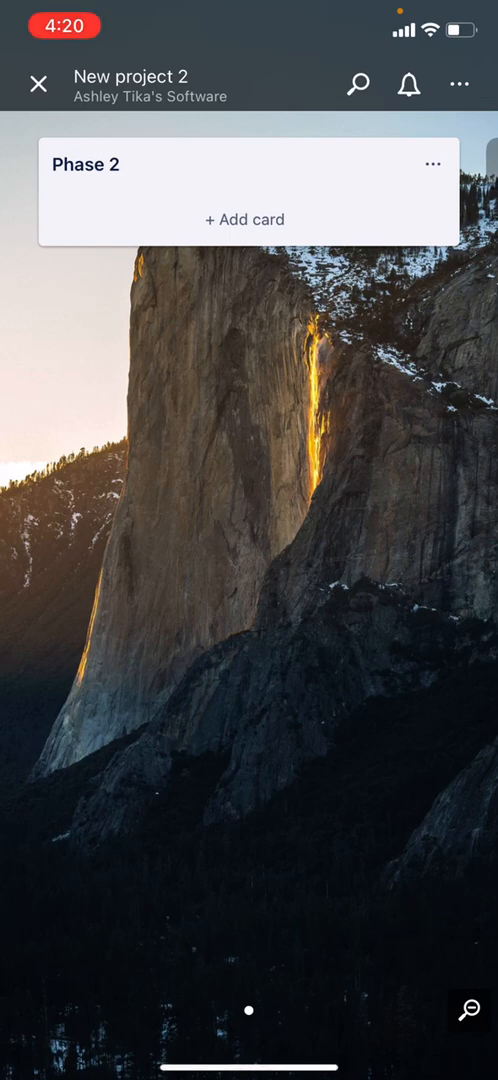
- Add a Marketing finalise card to Phase 2 and view its details
left_click(244, 220)
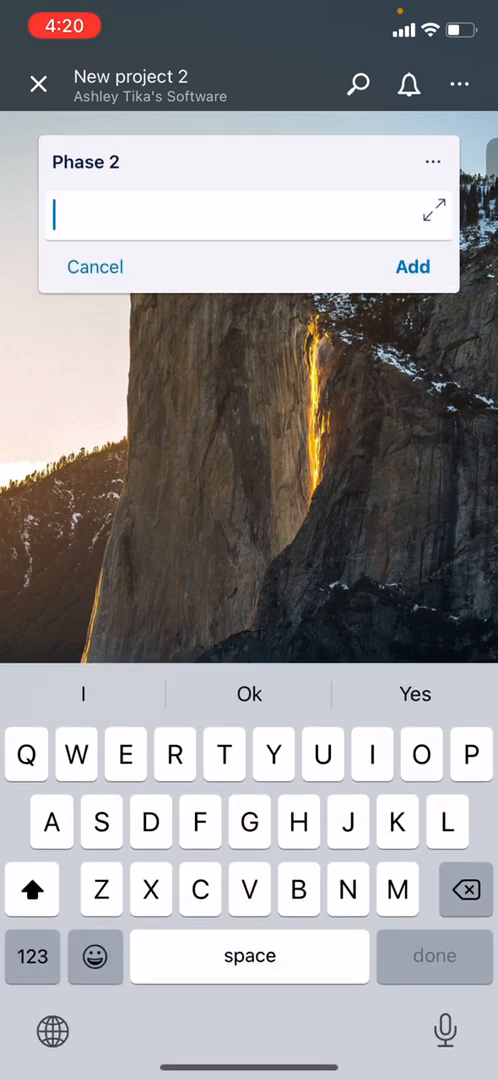
type("Marketing")
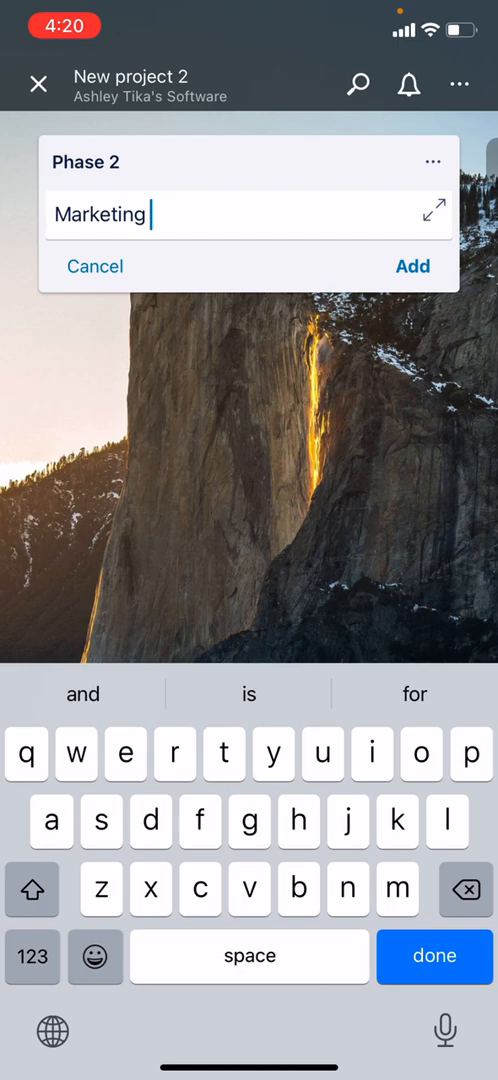
type("finalise")
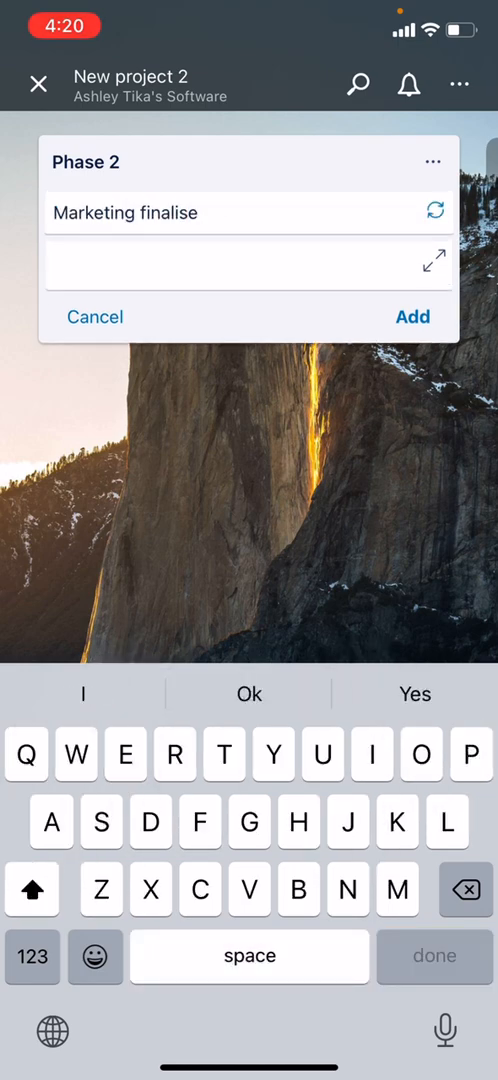
left_click(200, 264)
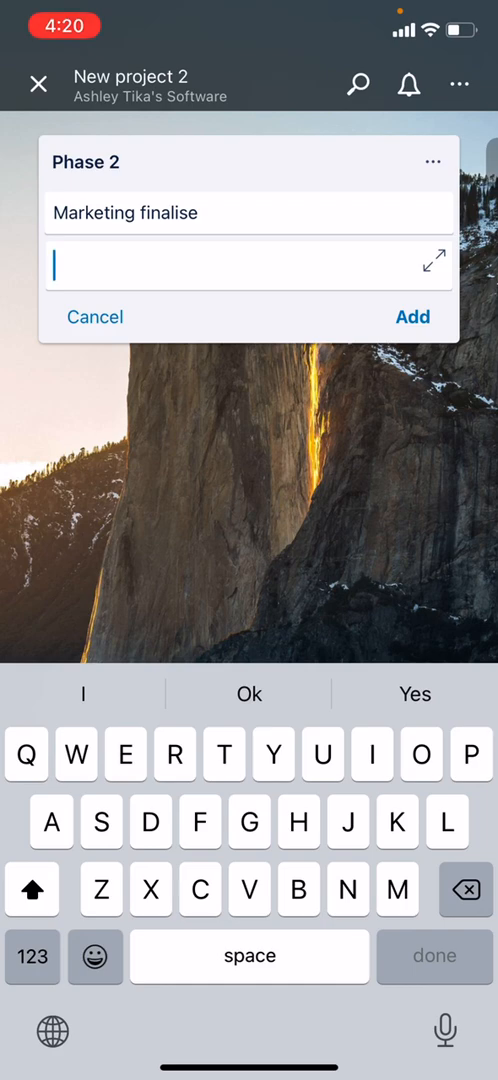
left_click(410, 316)
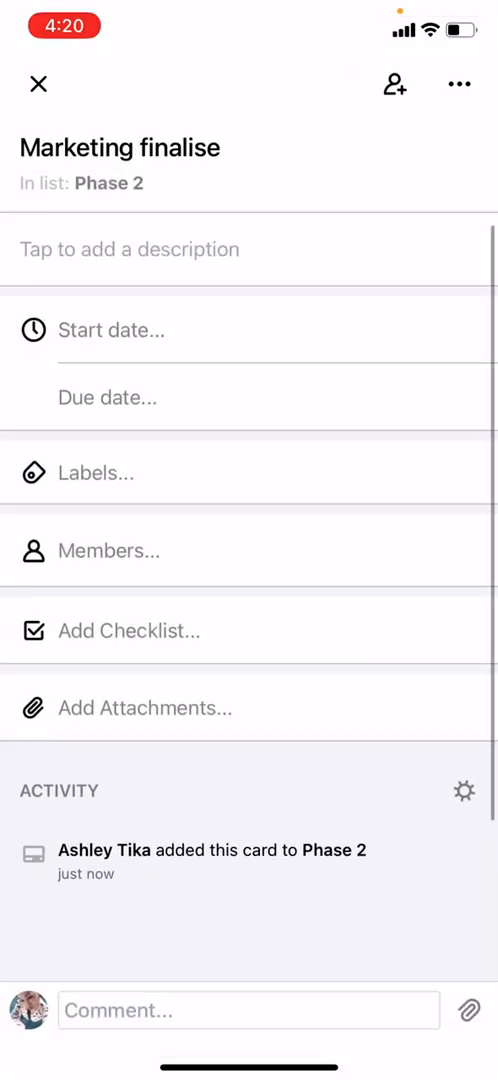
- Save the card description 'Select marketing firm and sign contract'
left_click(128, 250)
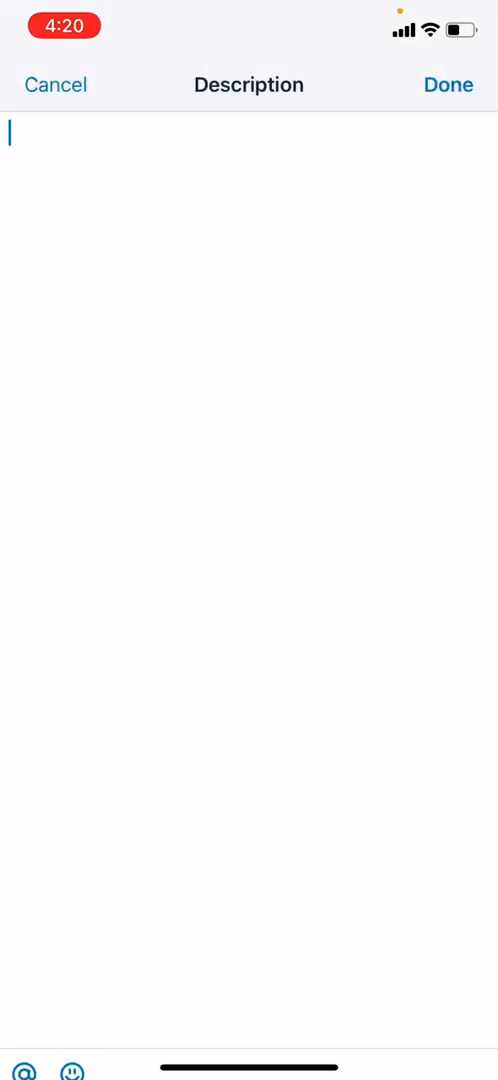
type("Select")
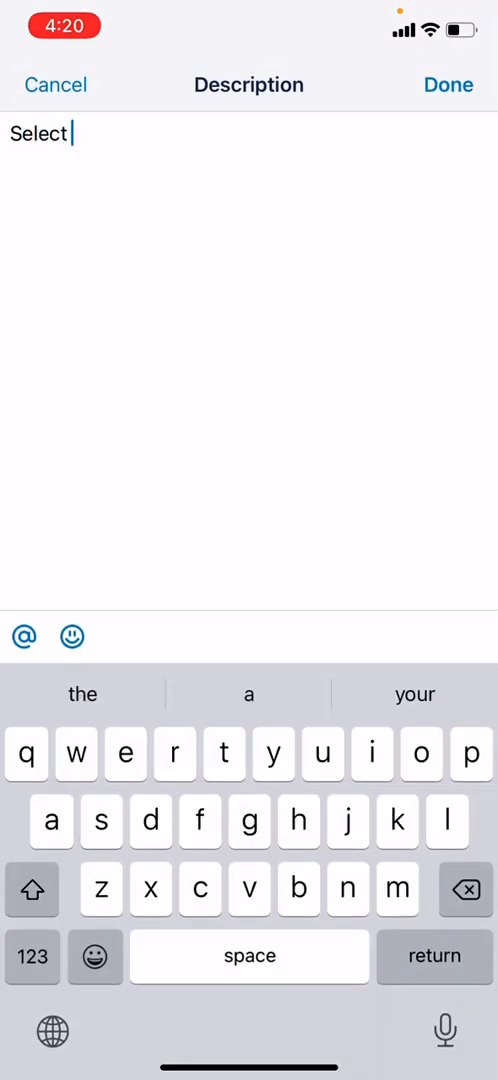
type("marketing firm and si")
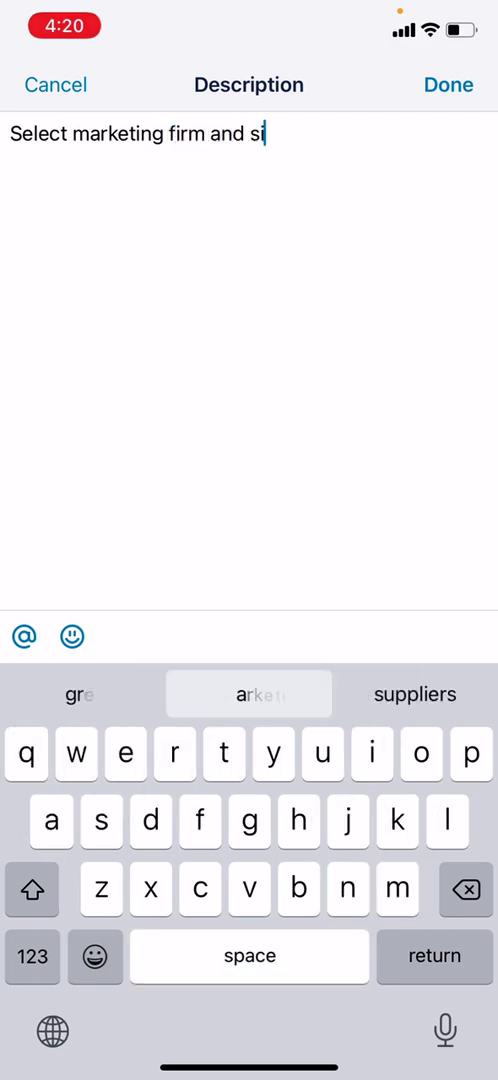
type("gn contract")
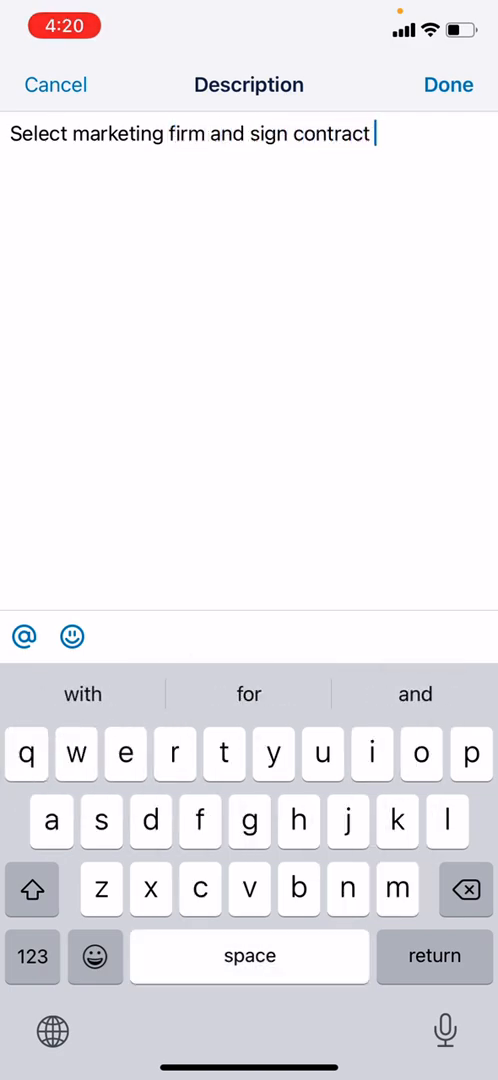
left_click(448, 84)
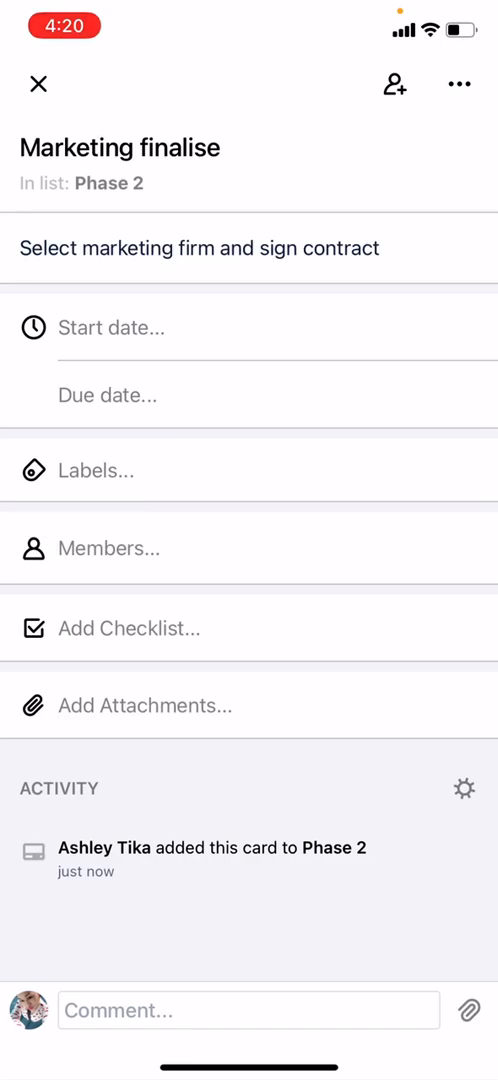
- Set the card's due date to 11 March 2021
left_click(110, 328)
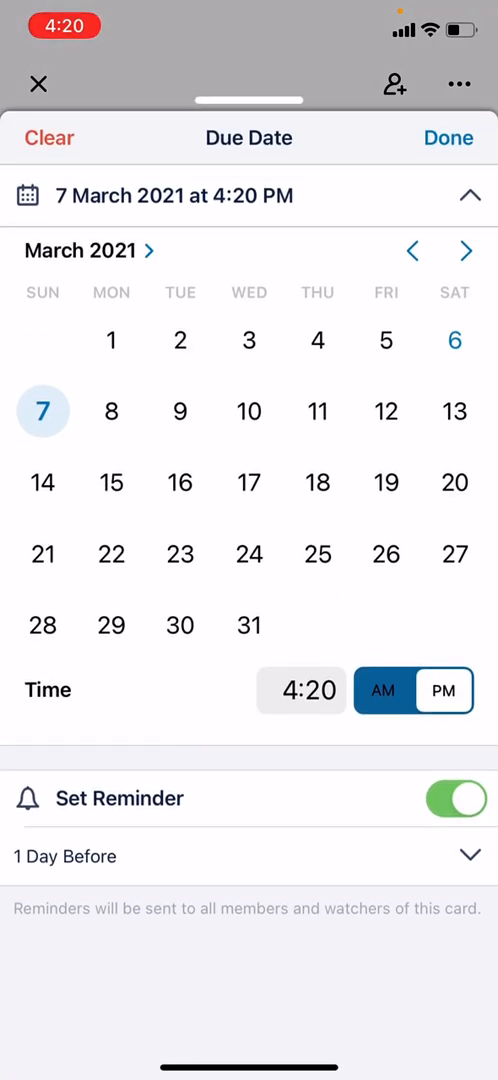
left_click(316, 412)
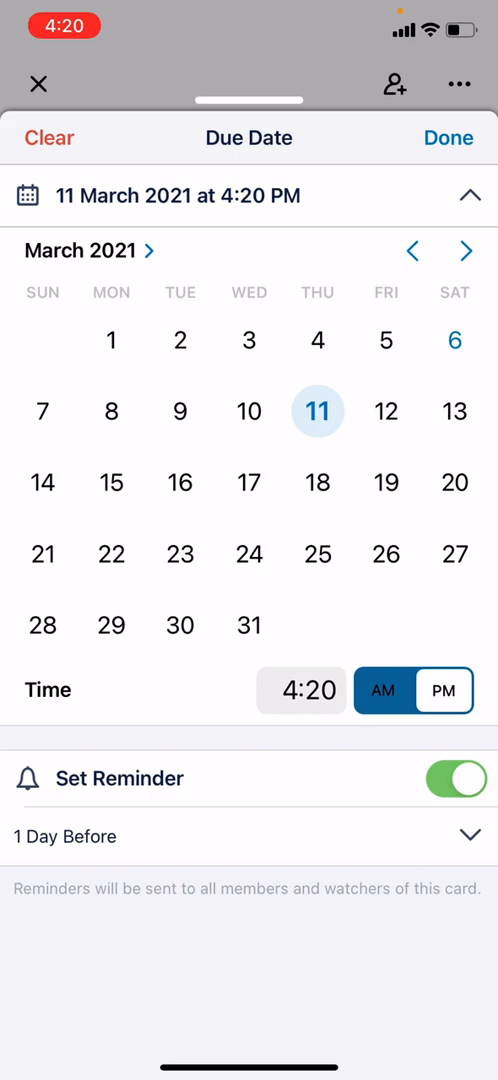
left_click(448, 136)
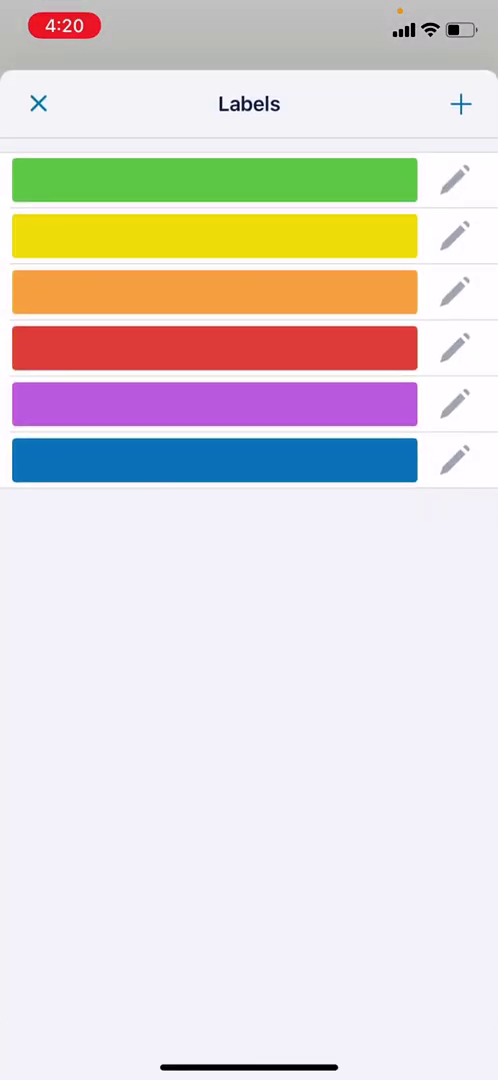
- Name the green label Must have and return to the card details
left_click(456, 180)
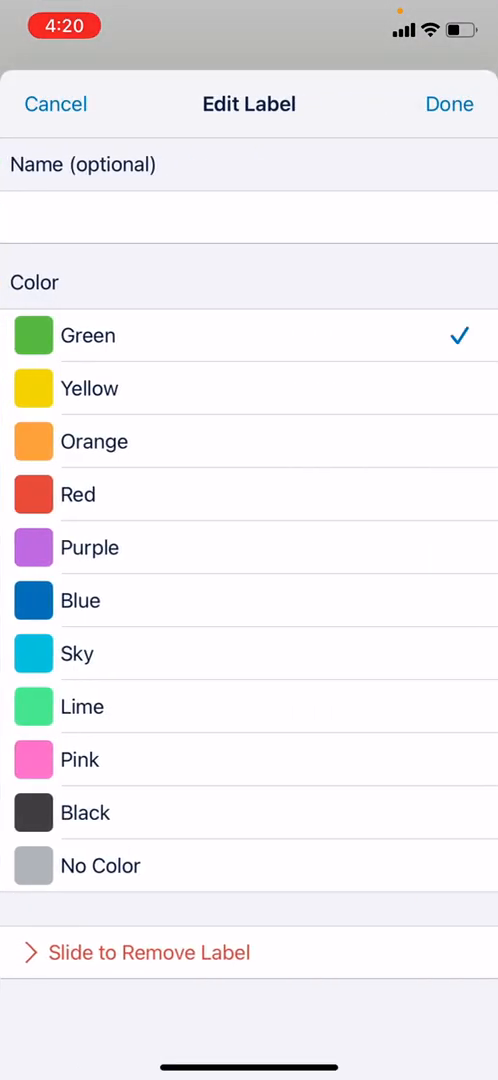
left_click(248, 216)
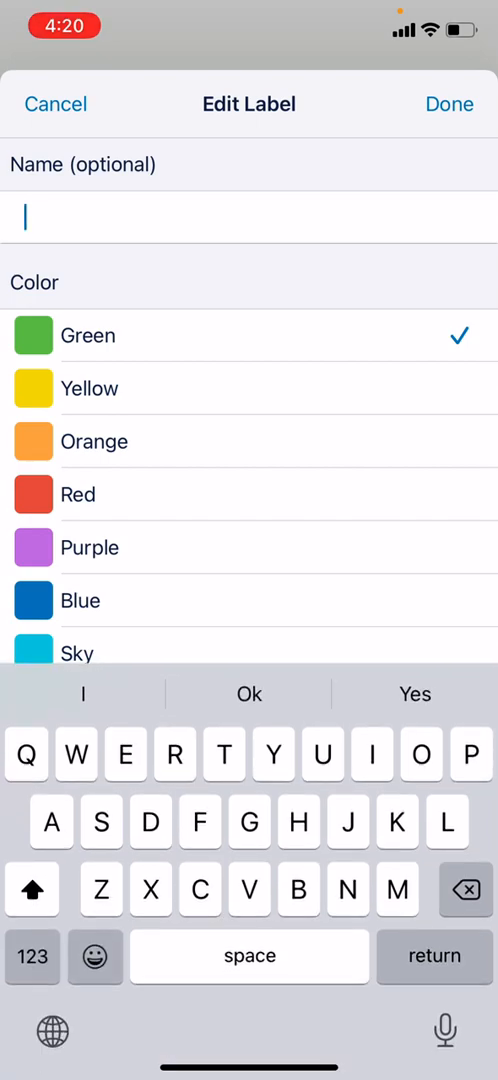
type("Must have")
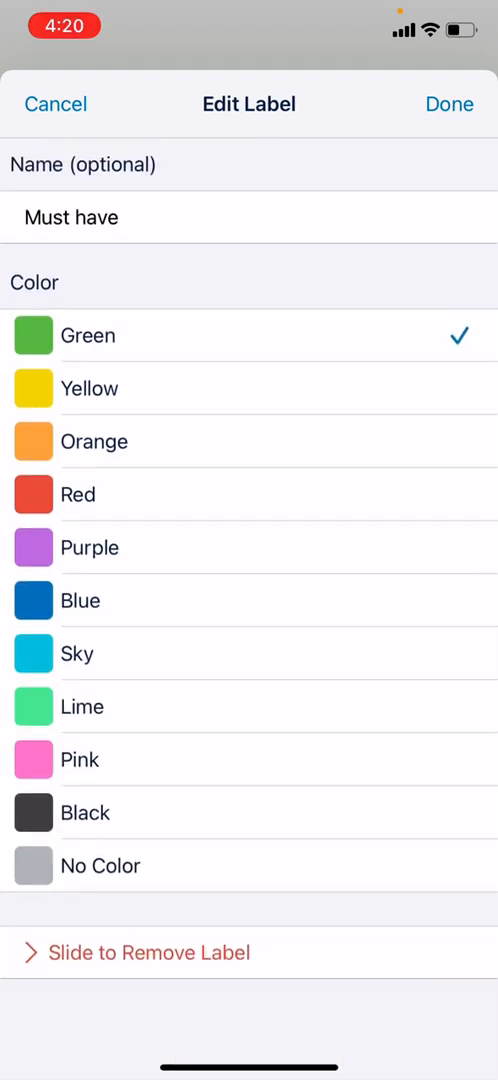
left_click(448, 104)
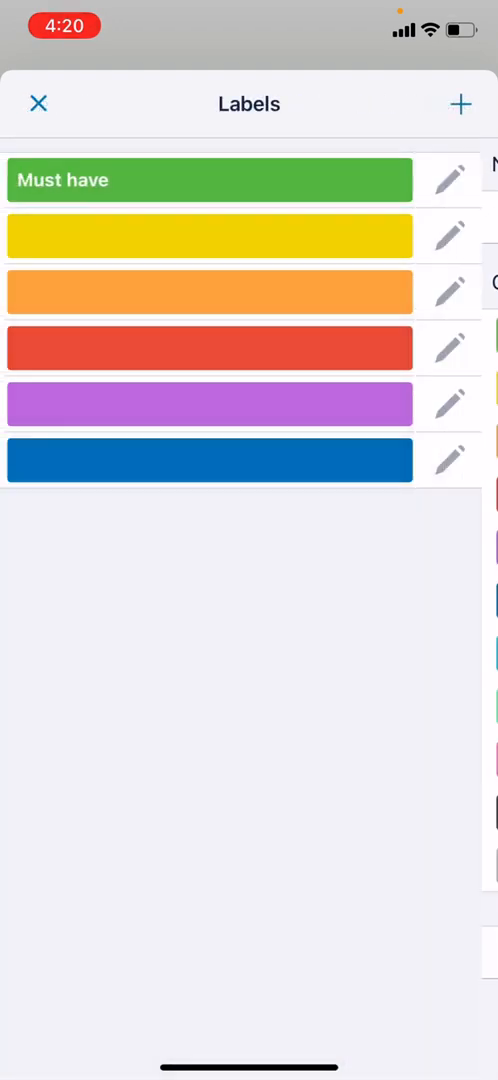
left_click(38, 104)
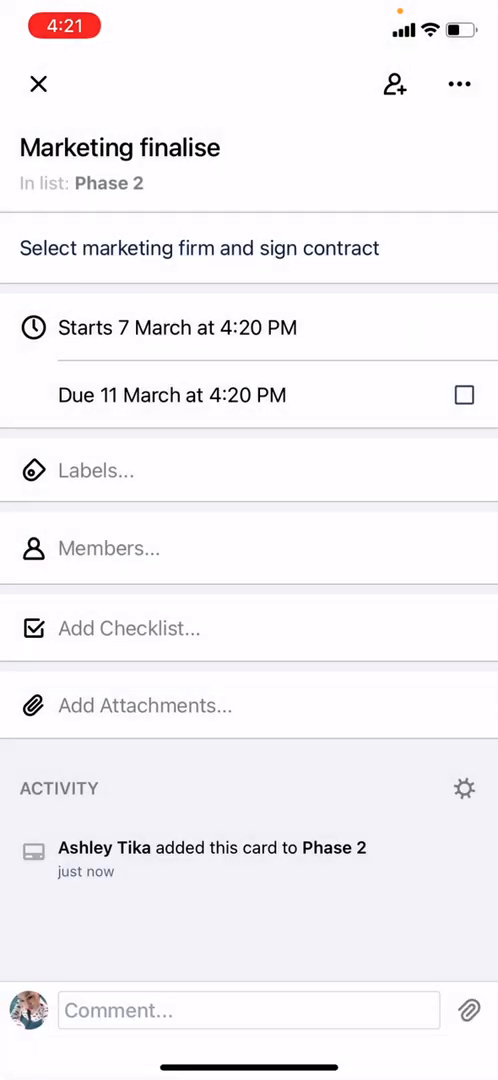
left_click(88, 472)
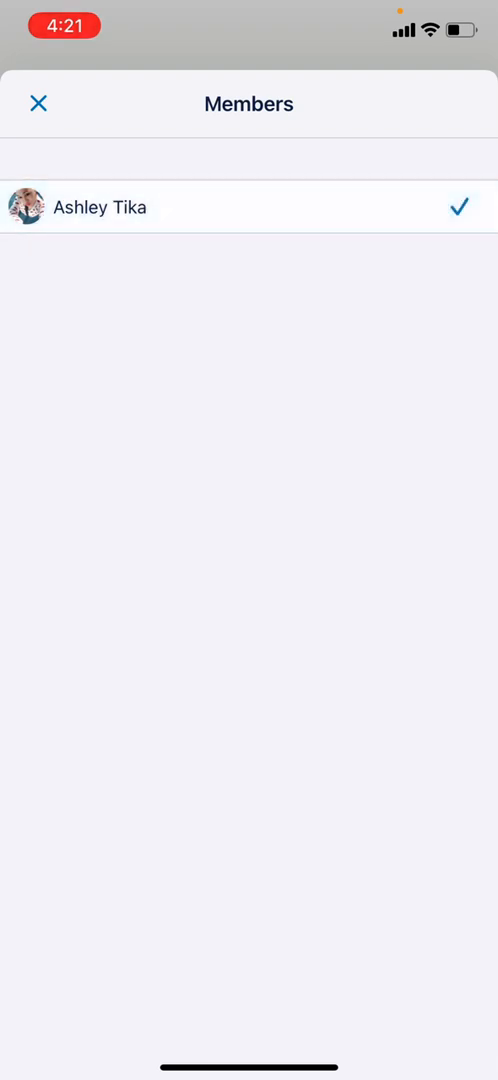
left_click(38, 104)
type("Must be done within")
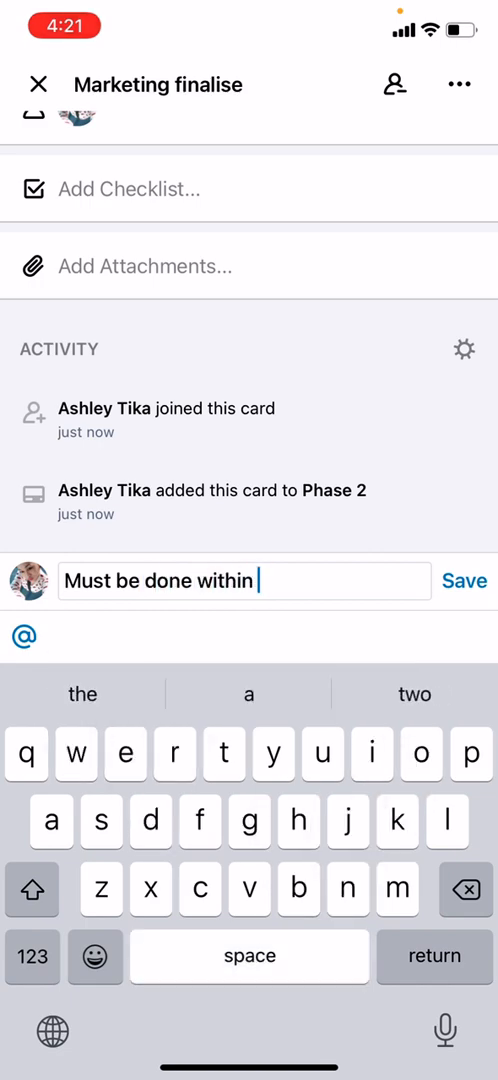
- Post the comment 'Must be done within 5000' and return to the board
type("5000")
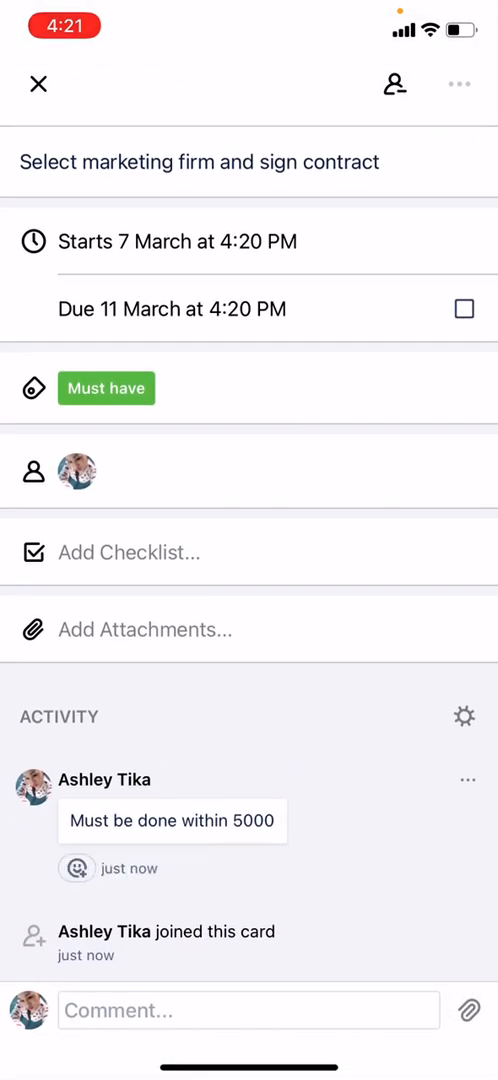
left_click(460, 84)
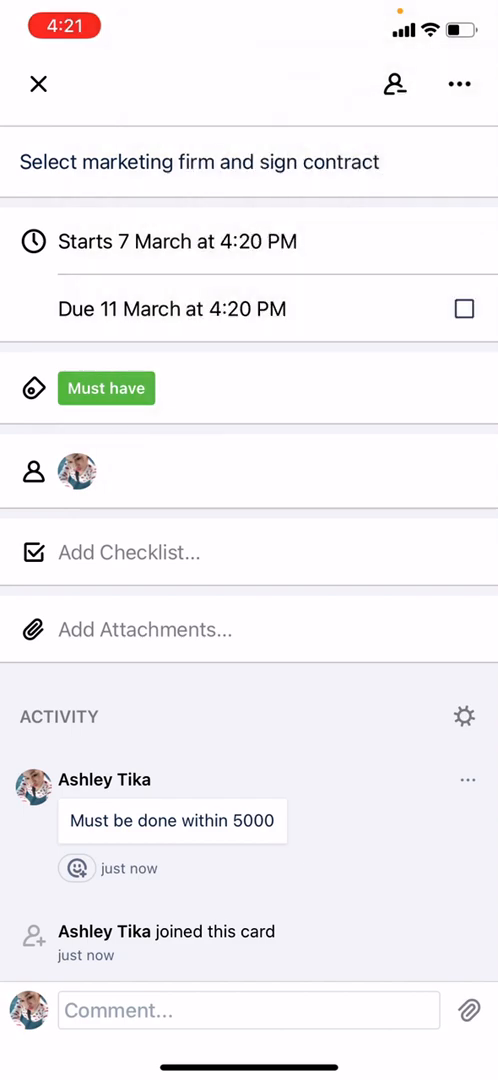
left_click(460, 84)
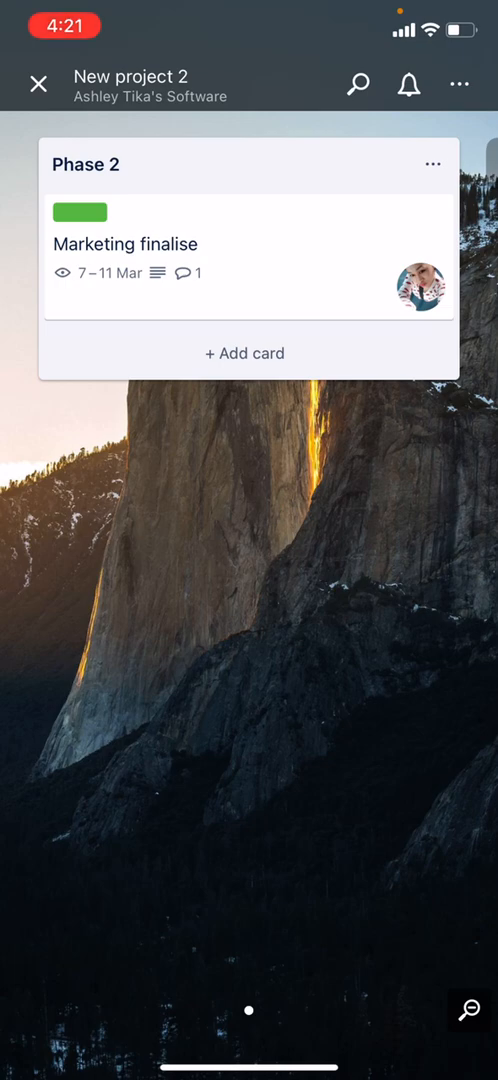
- Add an 'Accounting finalise' card to Phase 2 below Marketing finalise, then begin a new list
left_click(244, 352)
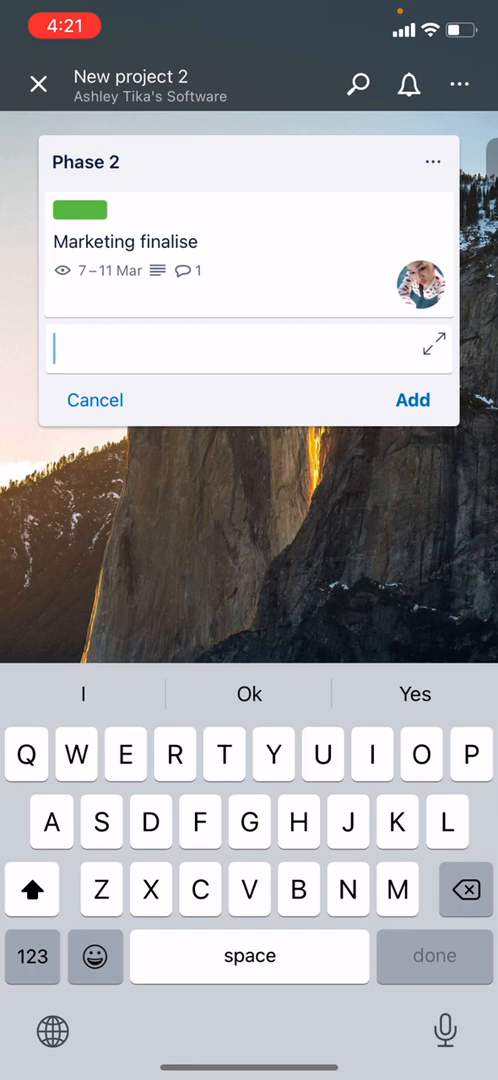
type("Accoun")
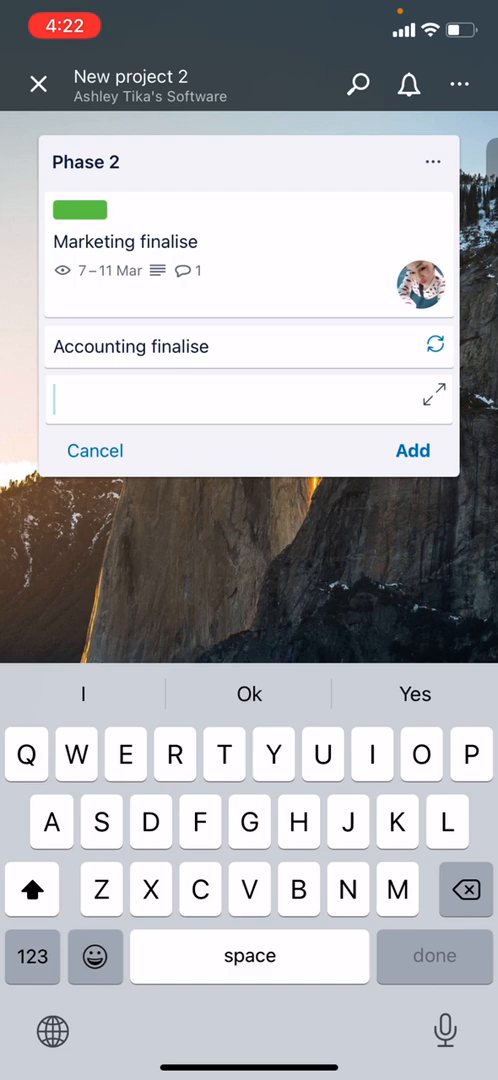
left_click(94, 450)
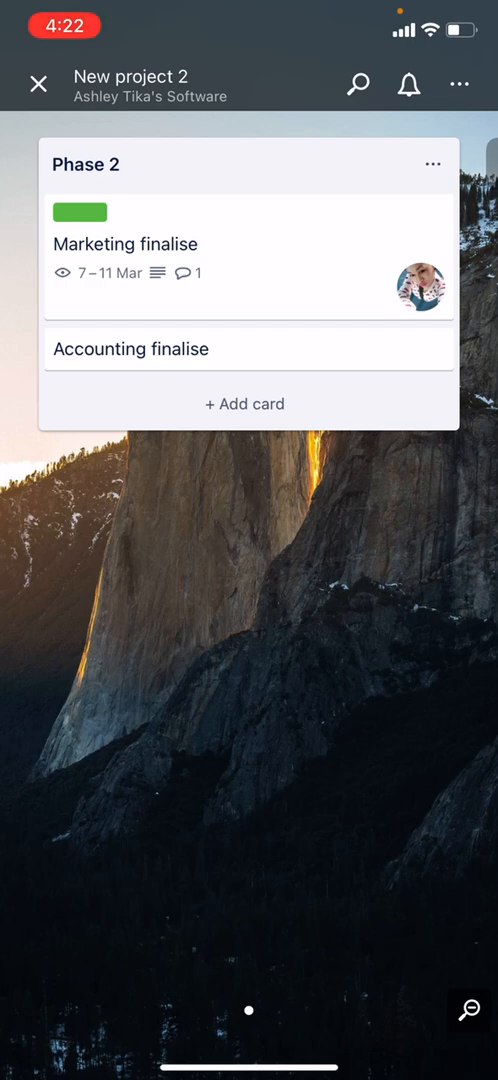
left_click(244, 404)
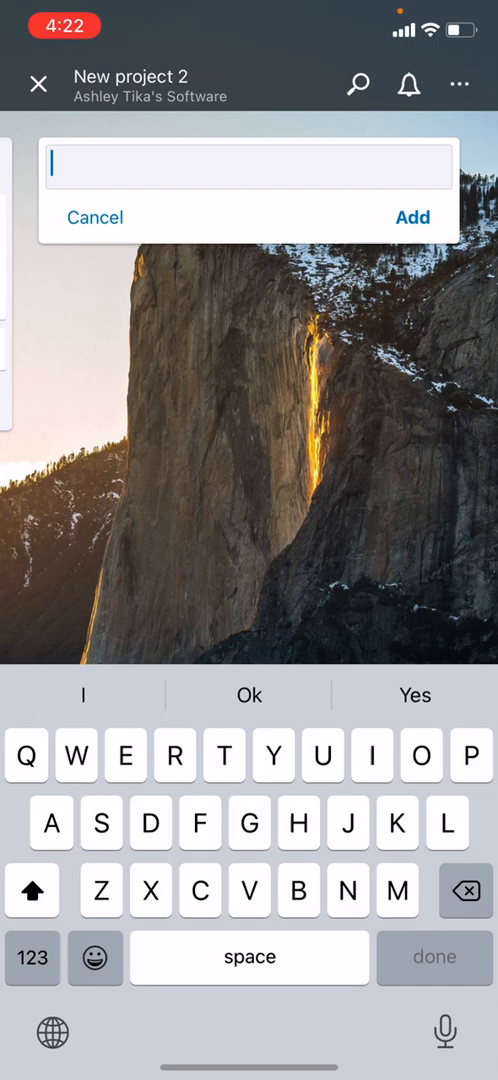
- Create the 'Phase 1' list and start a 'Revenue calculation for month' card in it
type("Phase")
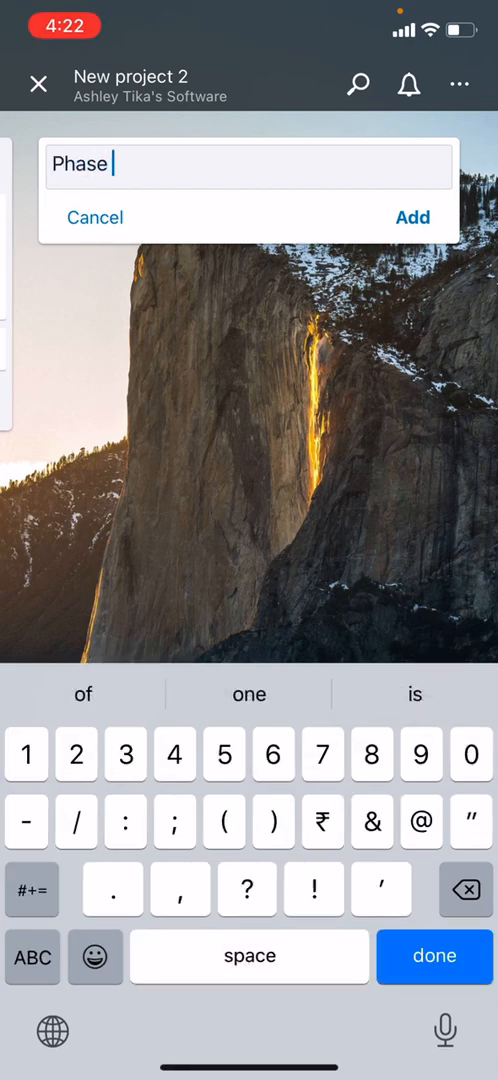
type("1")
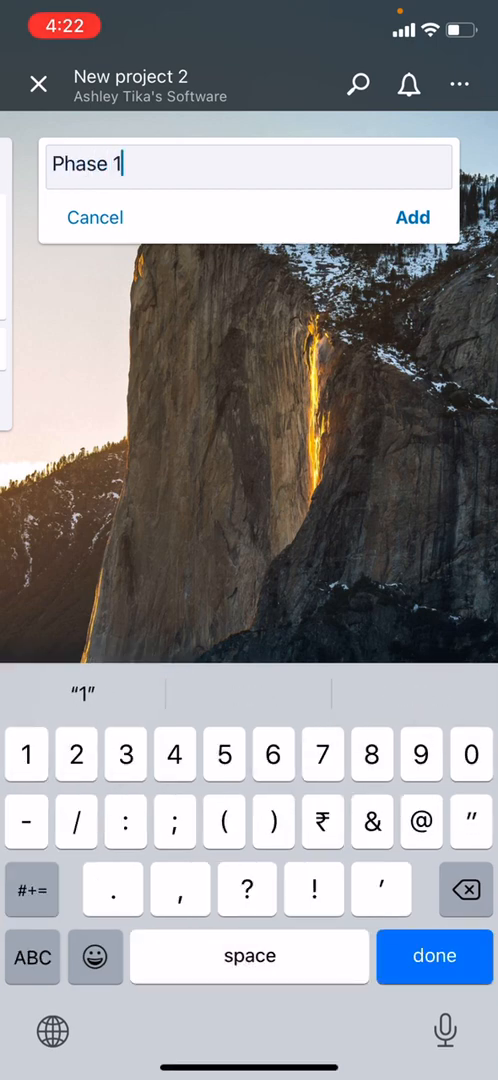
left_click(408, 218)
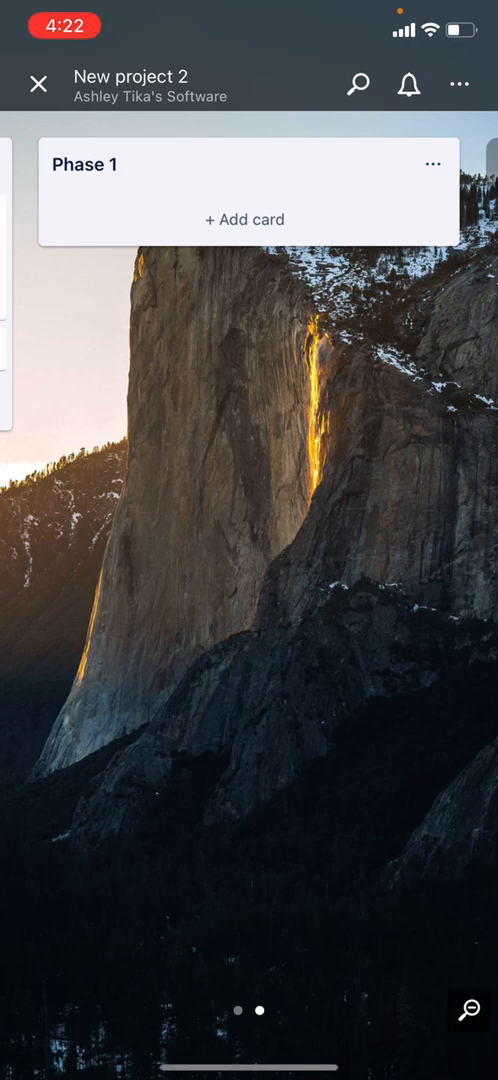
type("Revenue calculation for month")
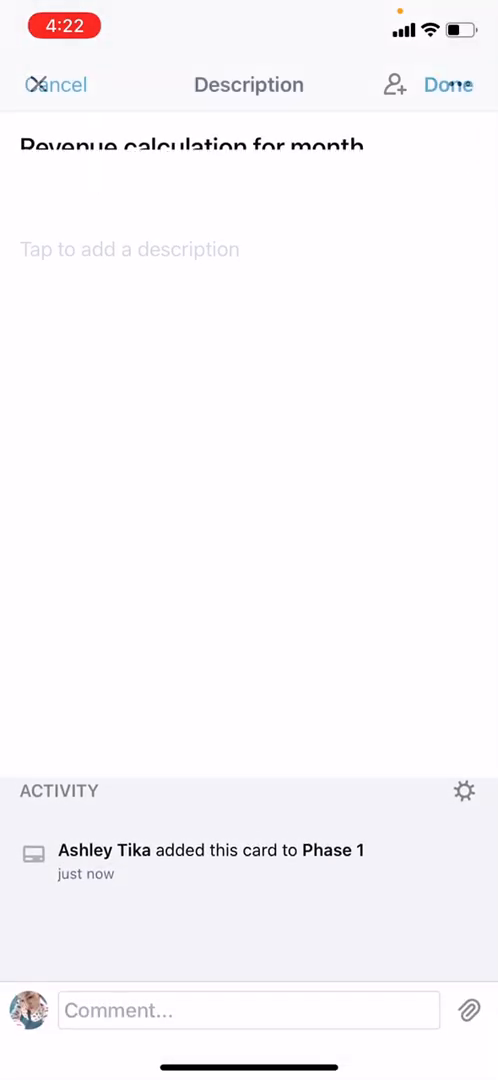
- Give the revenue card the description 'Calculate total revenue'
type("Calculate total revenue")
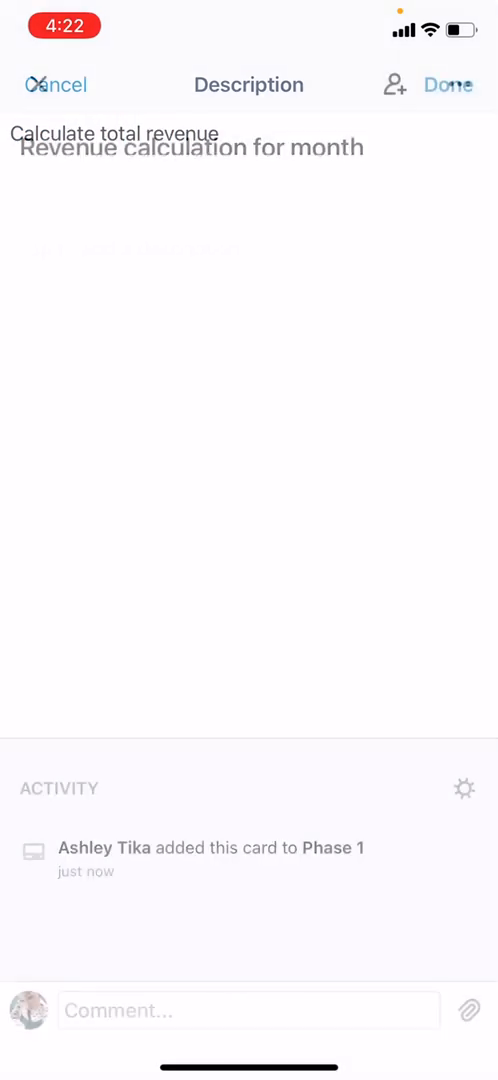
left_click(456, 84)
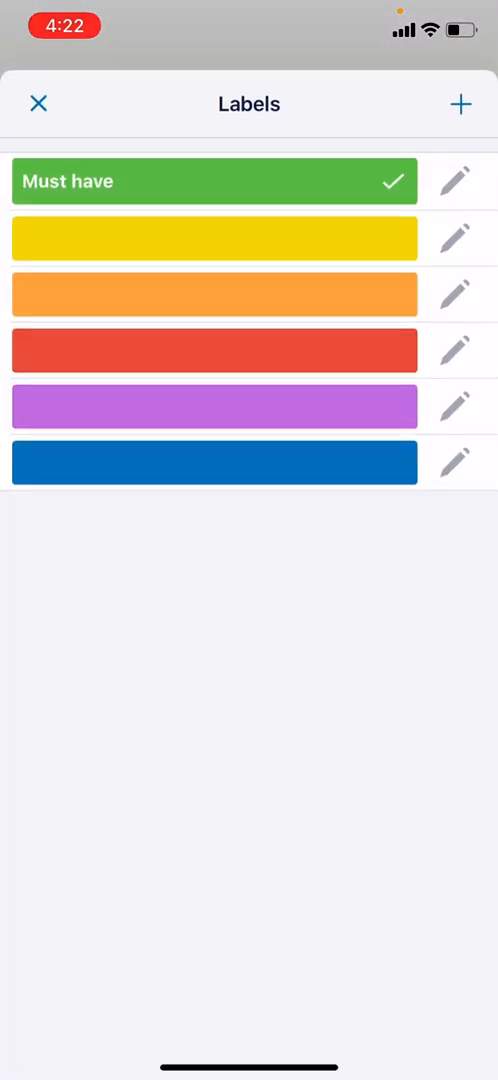
- Add the yellow label to the revenue card and name it 'Regulatory'
left_click(214, 238)
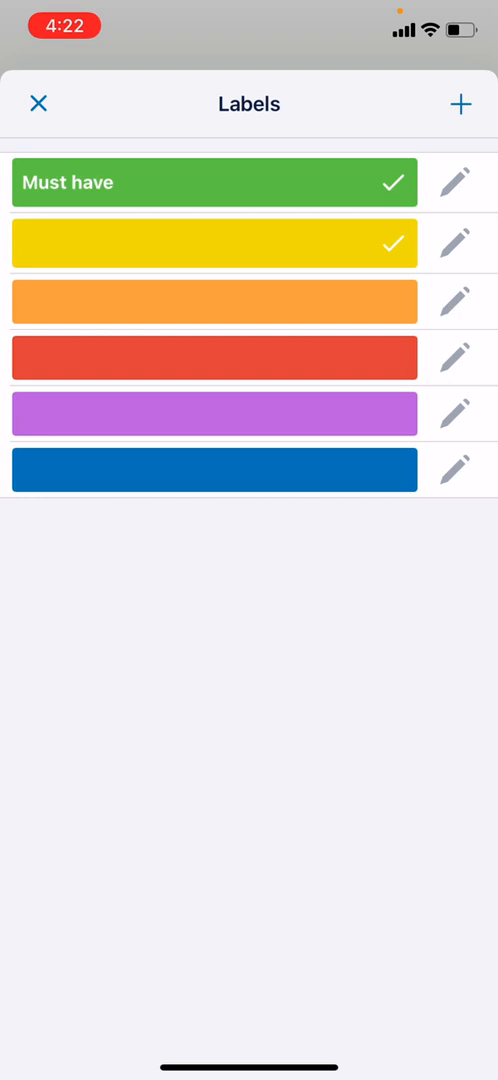
left_click(460, 242)
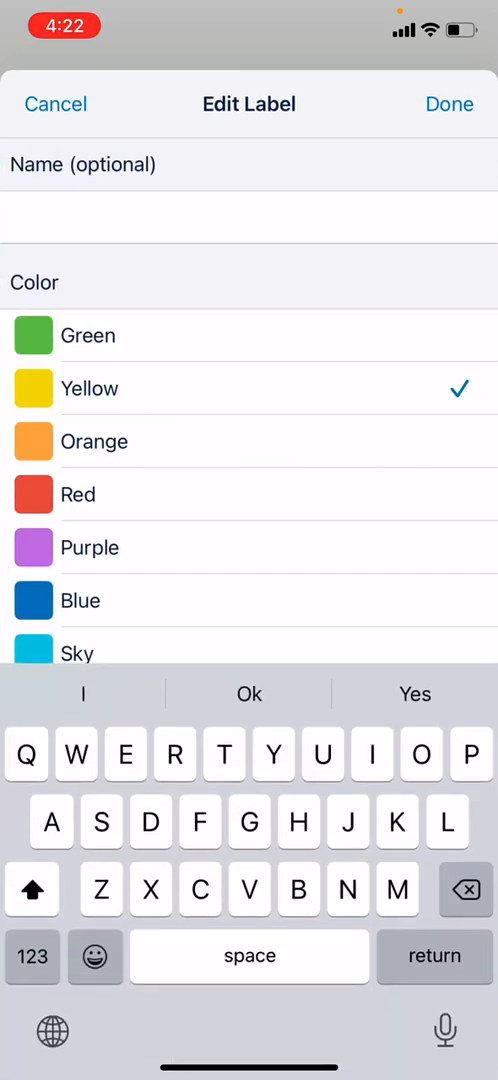
type("Re")
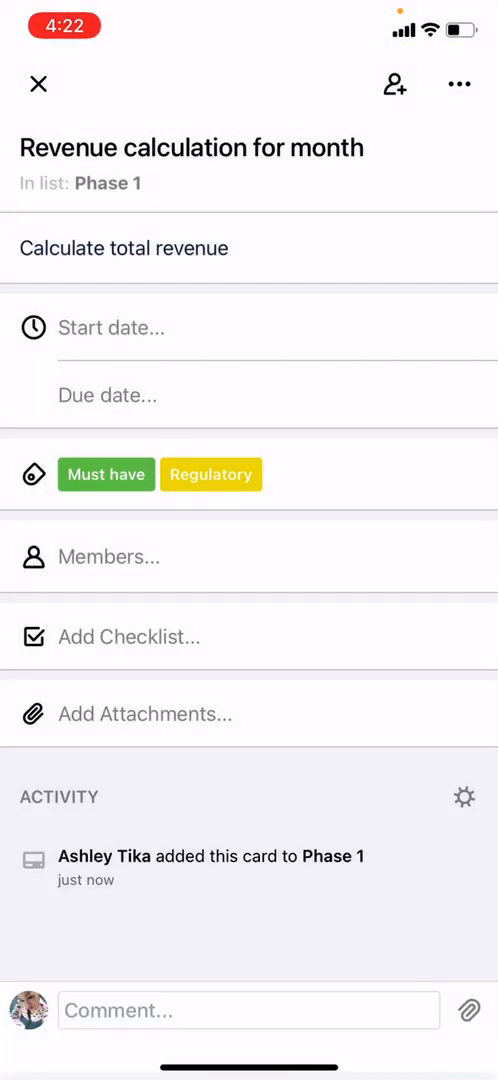
- Post the comment 'Please use latest accounting software' on the revenue card and return to the board
left_click(144, 714)
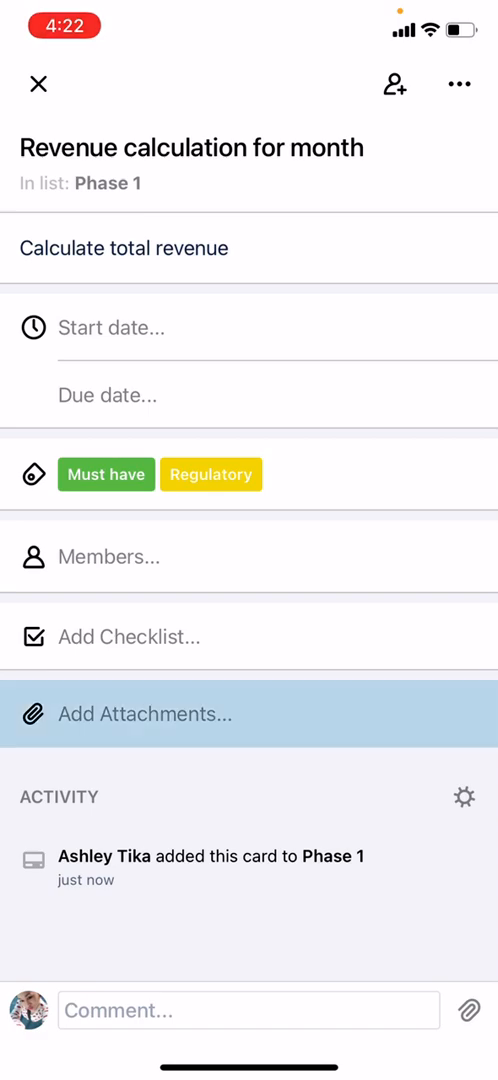
left_click(248, 1010)
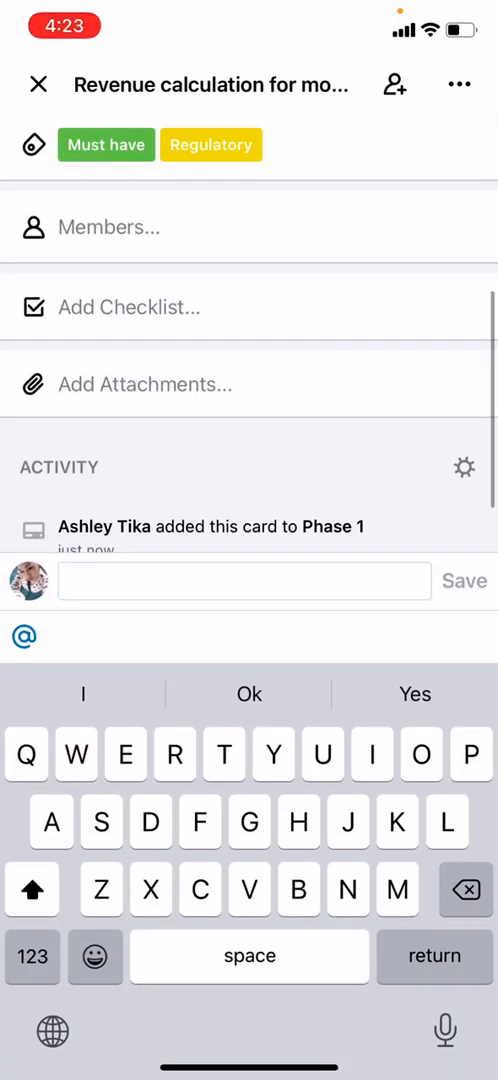
type("Please")
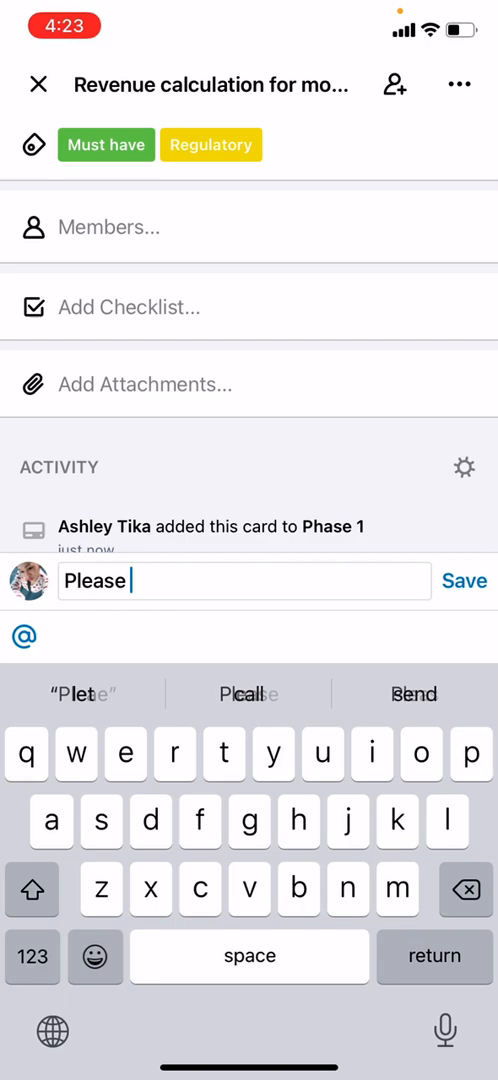
type("use latest accounting softear")
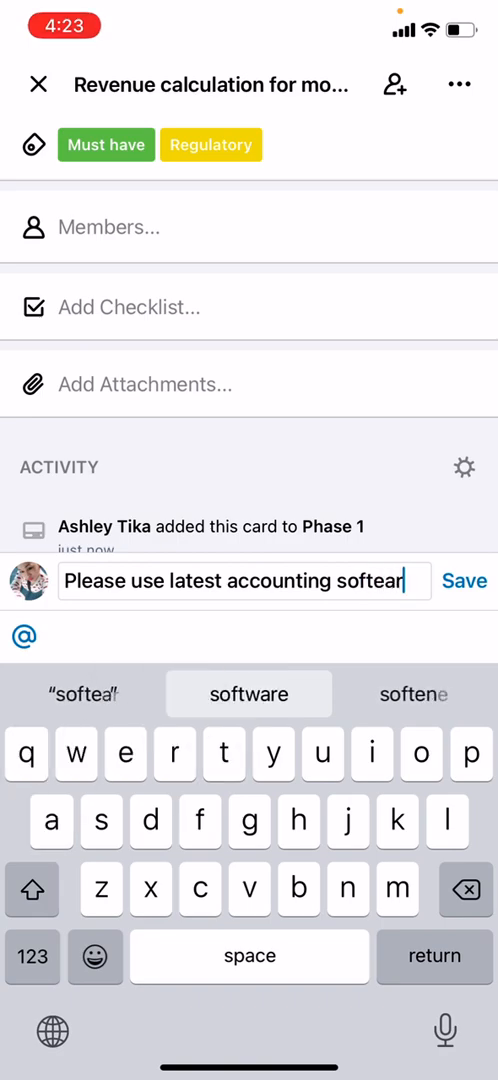
left_click(464, 580)
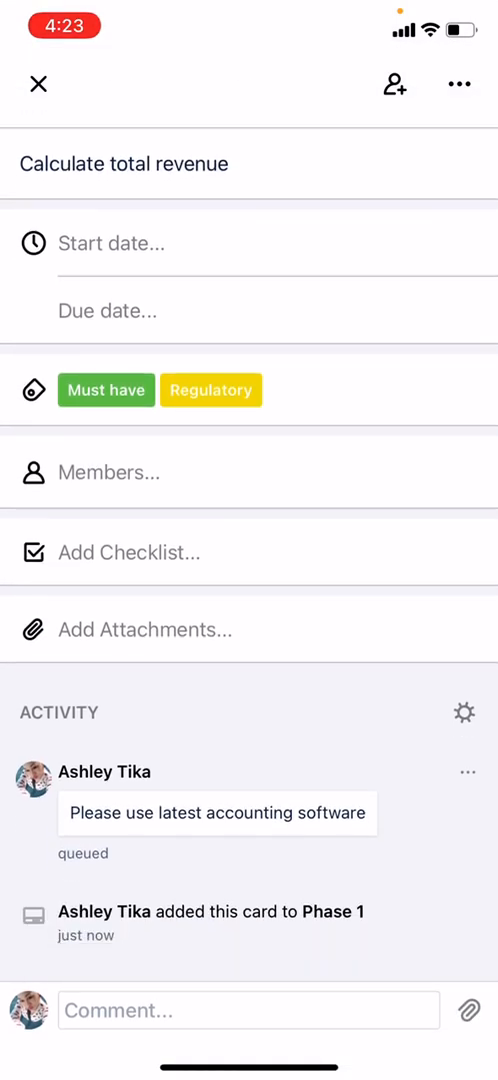
left_click(38, 84)
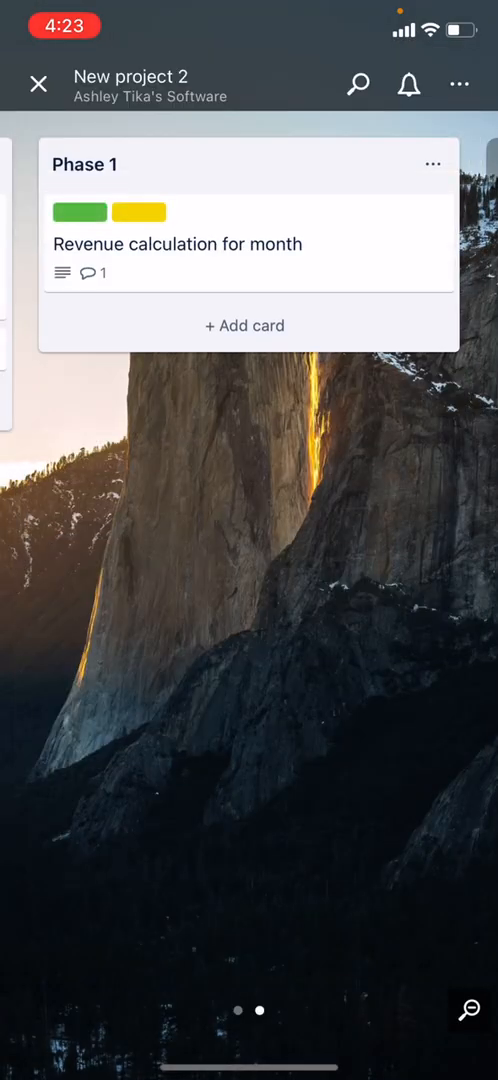
scroll("left", 3)
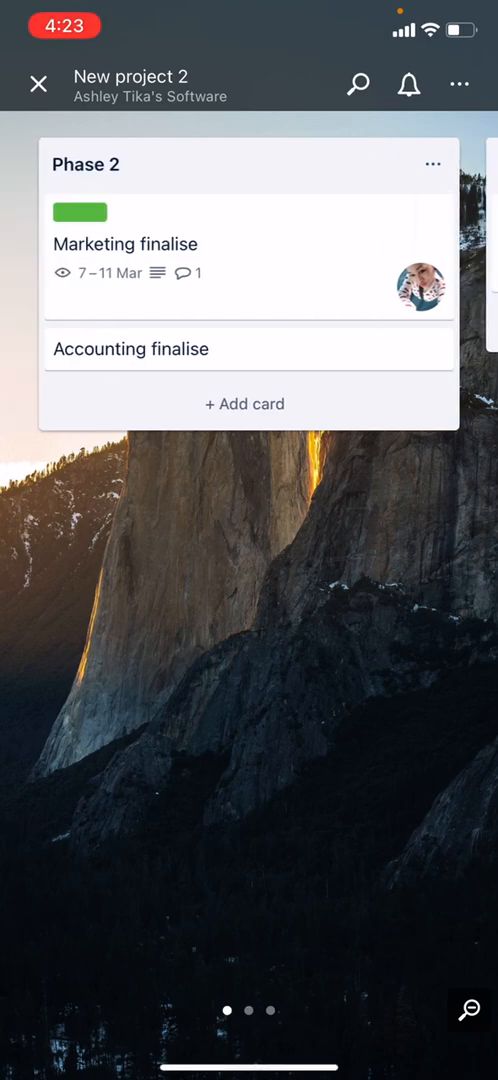
scroll("right", 3)
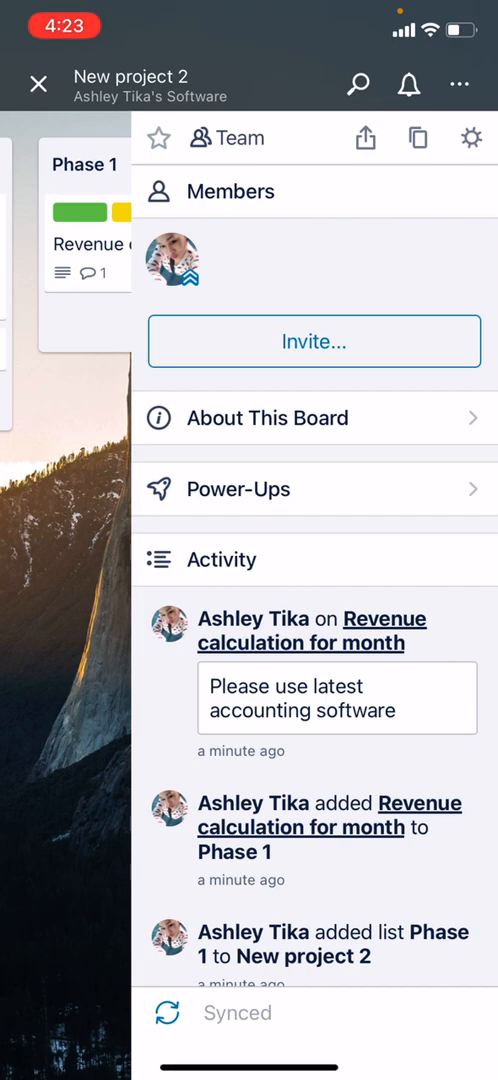
- Show the board's Power-Ups list from the board menu
left_click(238, 488)
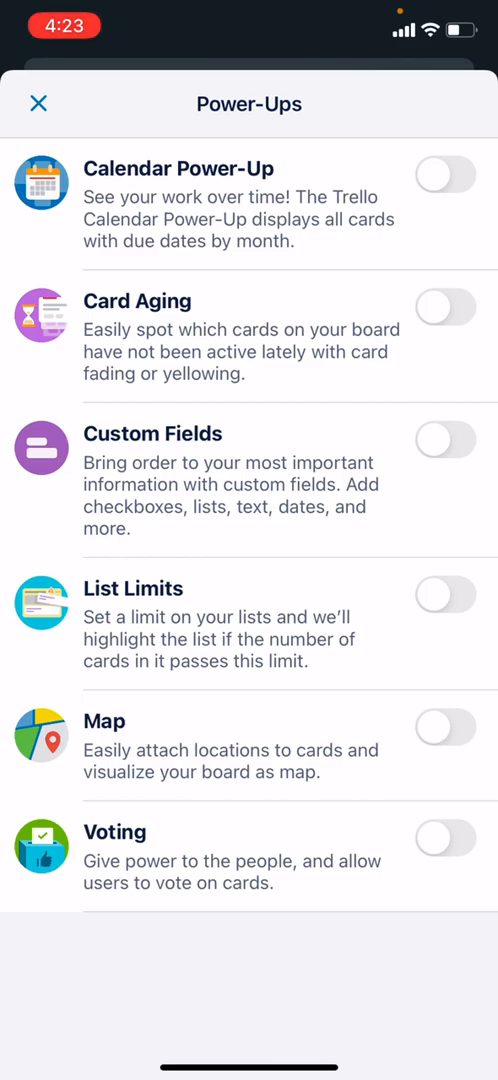
- Leave the Power-Ups catalogue with every power-up still off
left_click(36, 104)
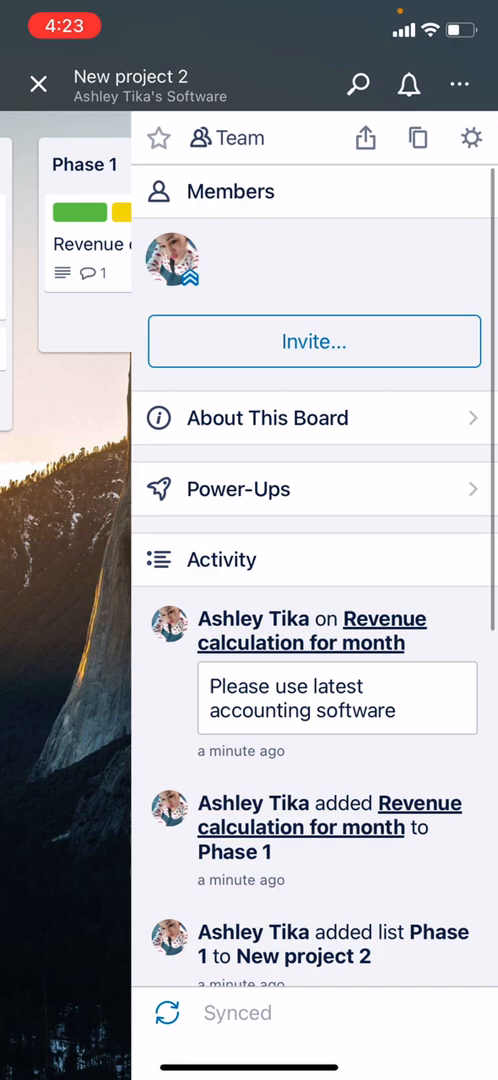
left_click(314, 340)
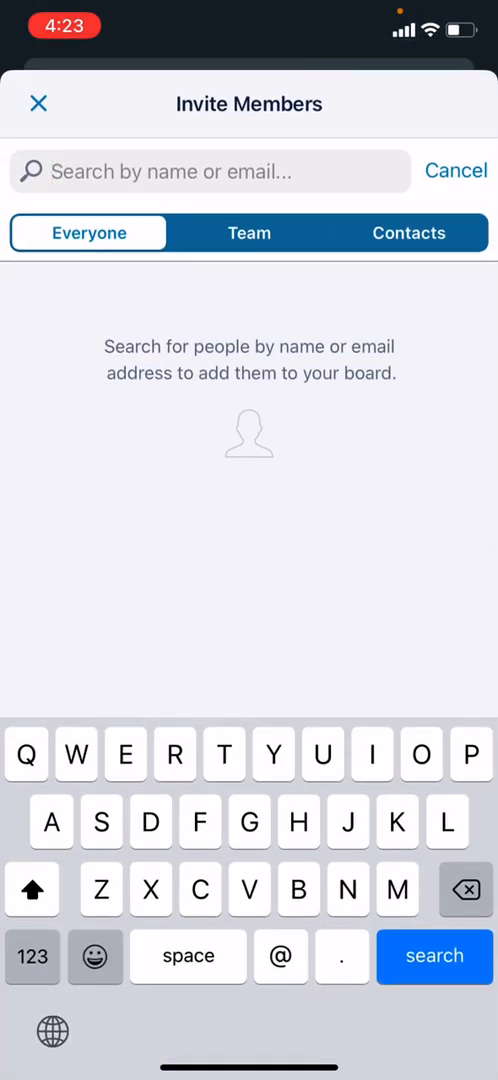
left_click(248, 232)
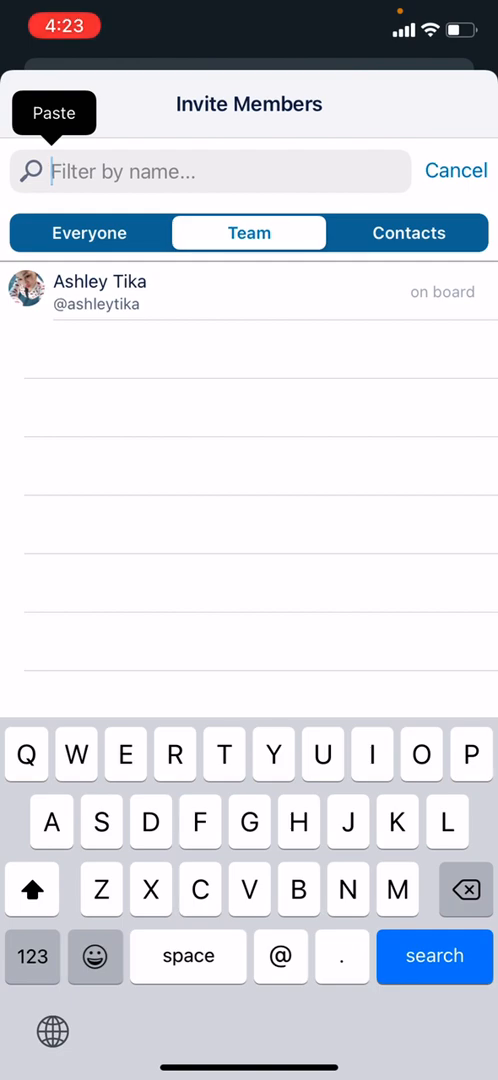
left_click(410, 232)
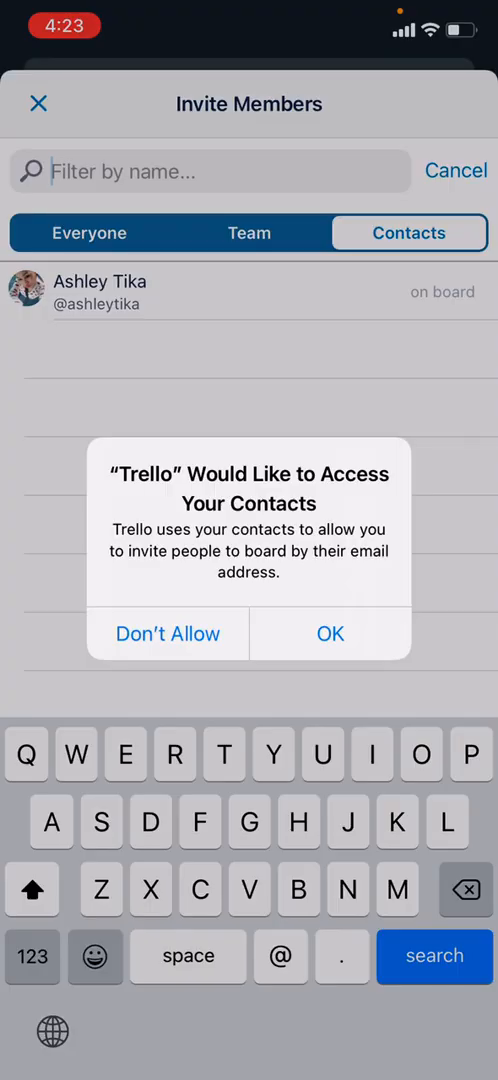
left_click(168, 634)
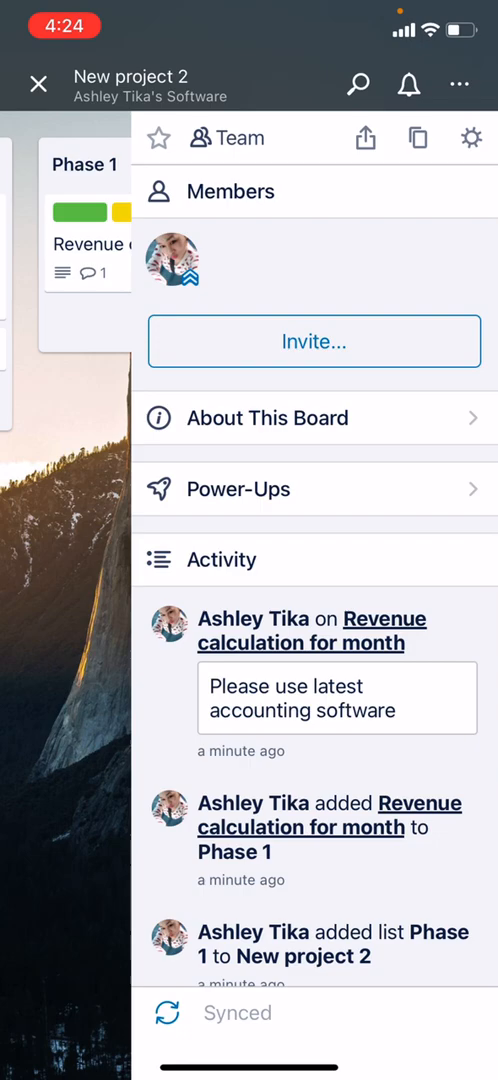
- Scroll through the board menu's Activity feed
scroll("down", 3)
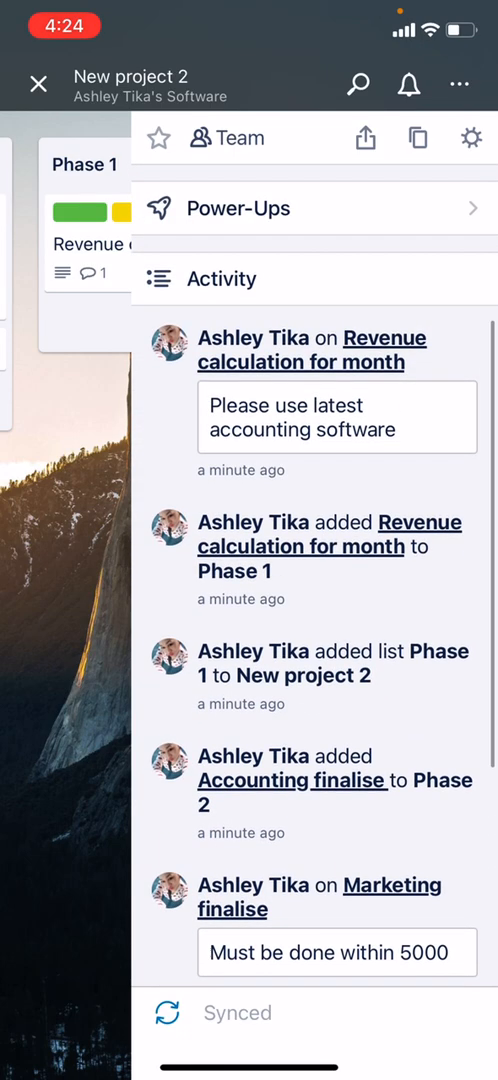
scroll("down", 3)
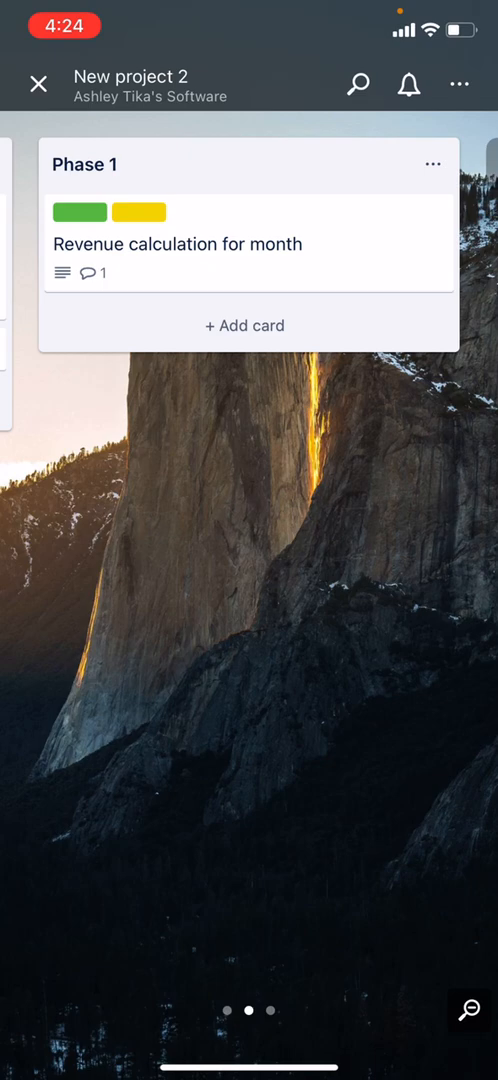
- Return from the board to the boards overview, where New project 2 tops recent boards
scroll("left", 3)
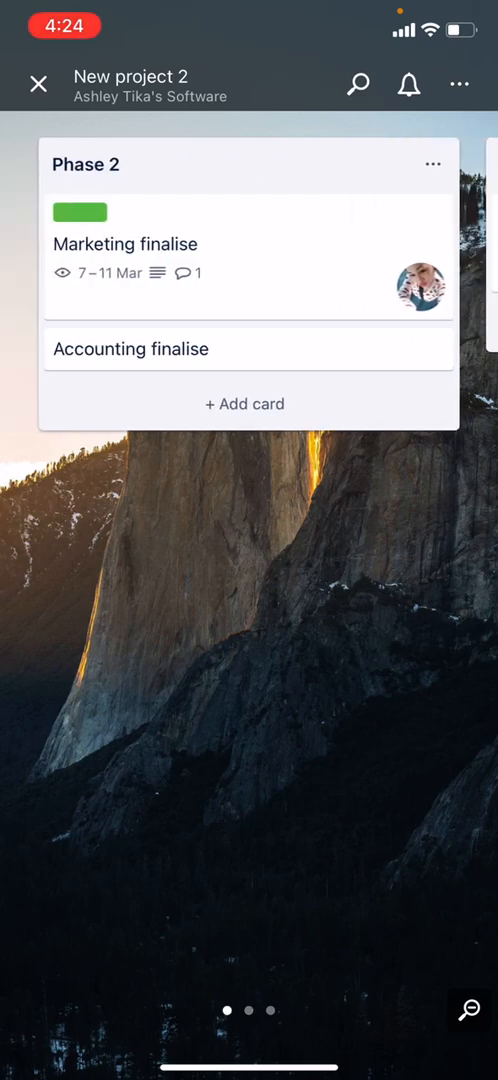
left_click(36, 84)
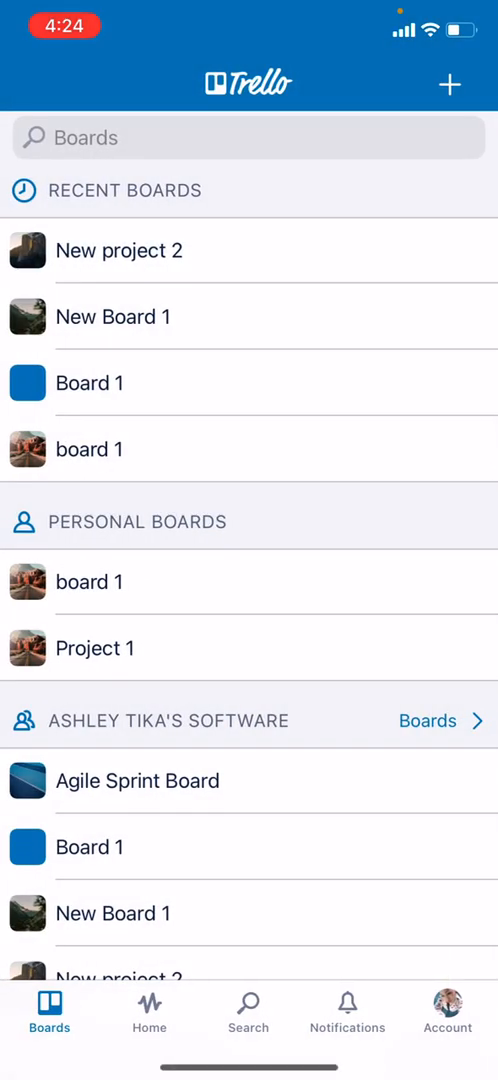
- Visit the Home feed, the Boards list, then Notifications showing two Project 1 due-date alerts
left_click(148, 1004)
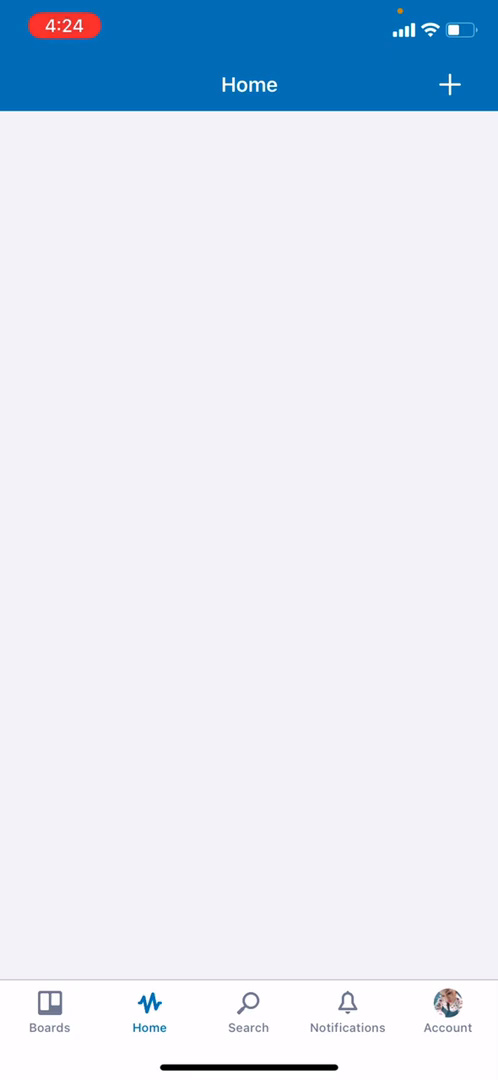
left_click(48, 1014)
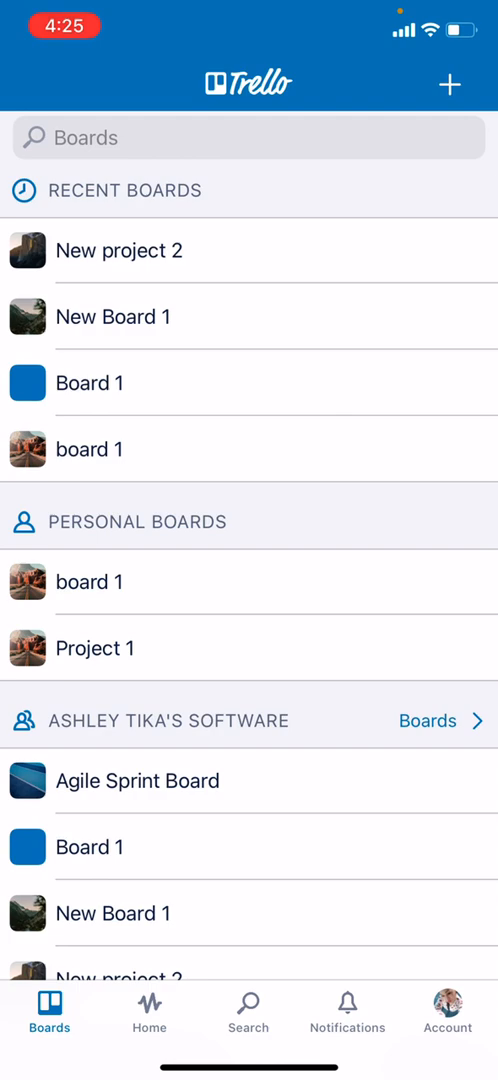
left_click(348, 1010)
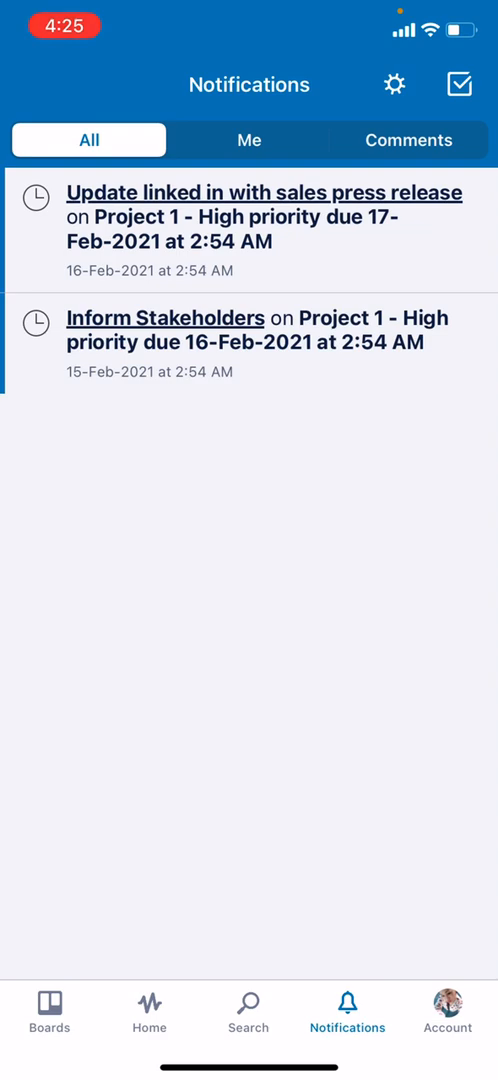
- Filter notifications by Me and Comments, then reach Notification Settings via the gear icon
left_click(248, 140)
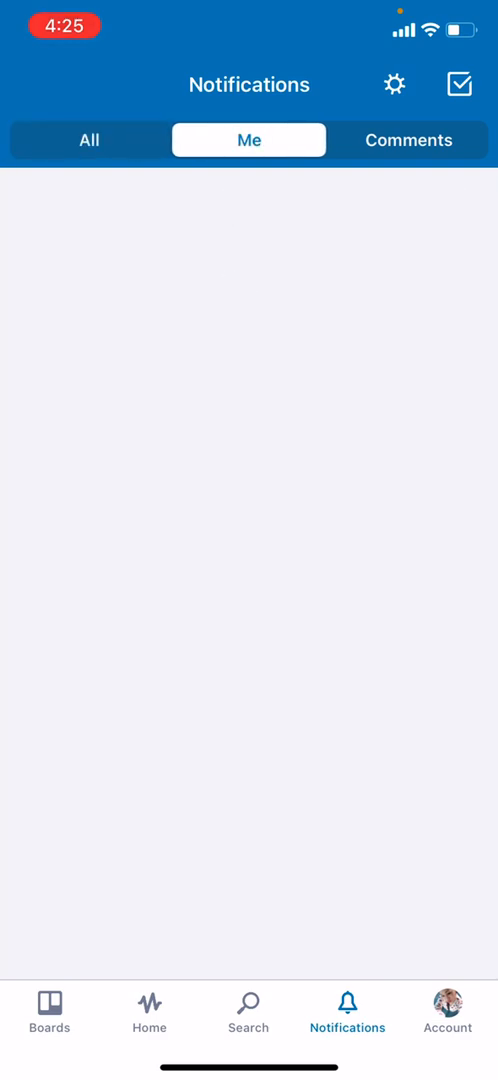
left_click(408, 140)
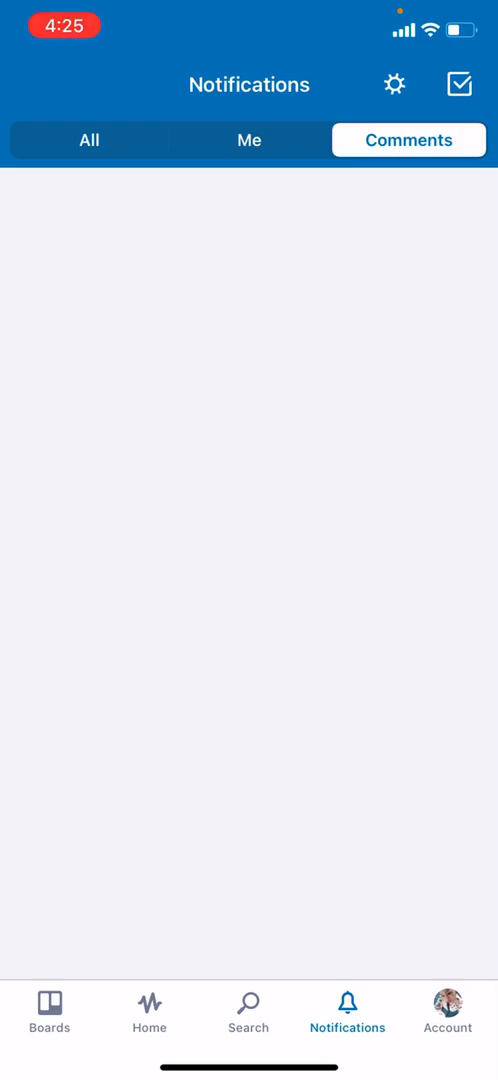
left_click(396, 82)
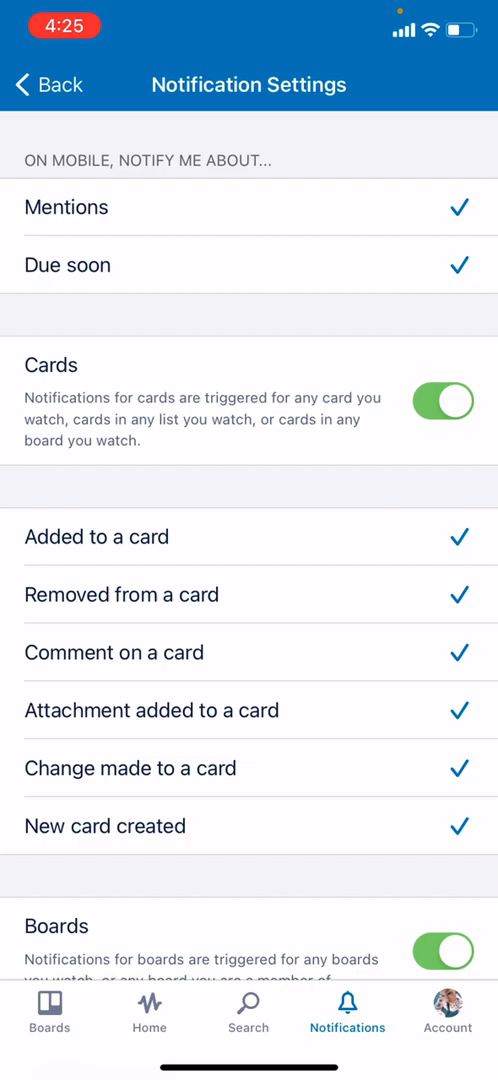
scroll("down", 3)
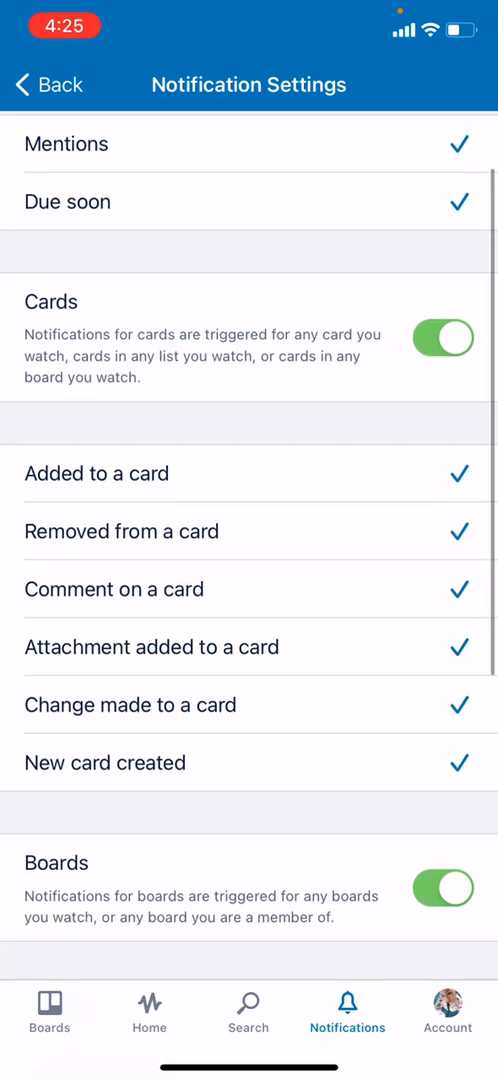
scroll("down", 3)
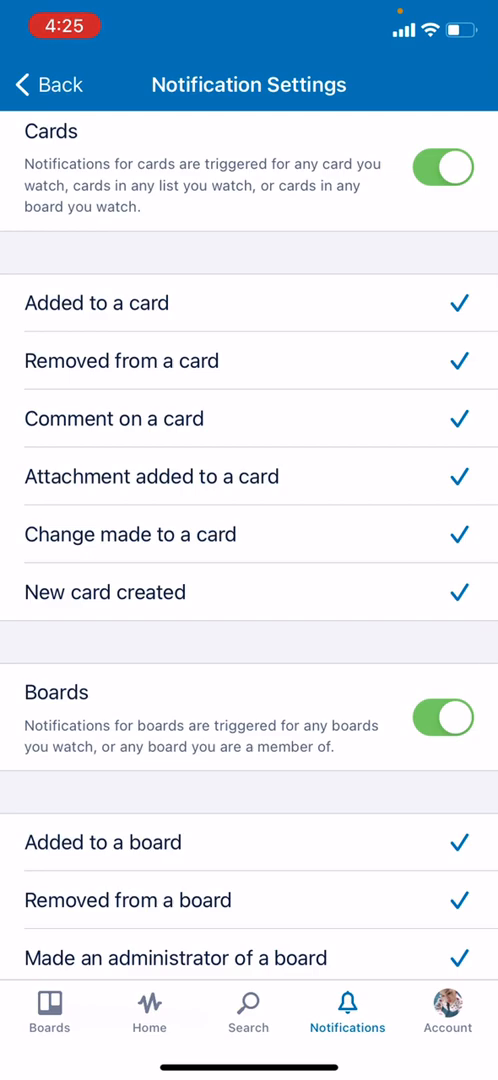
scroll("down", 3)
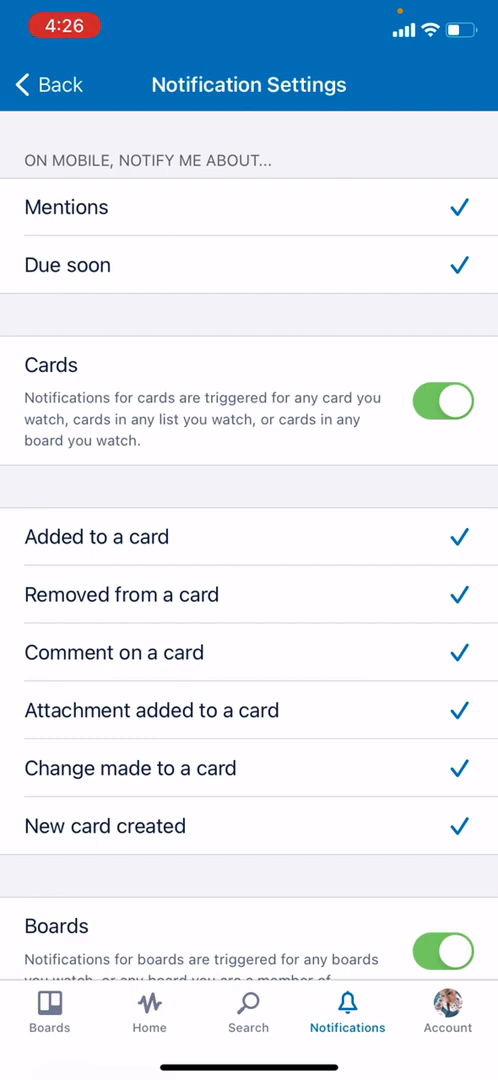
left_click(444, 400)
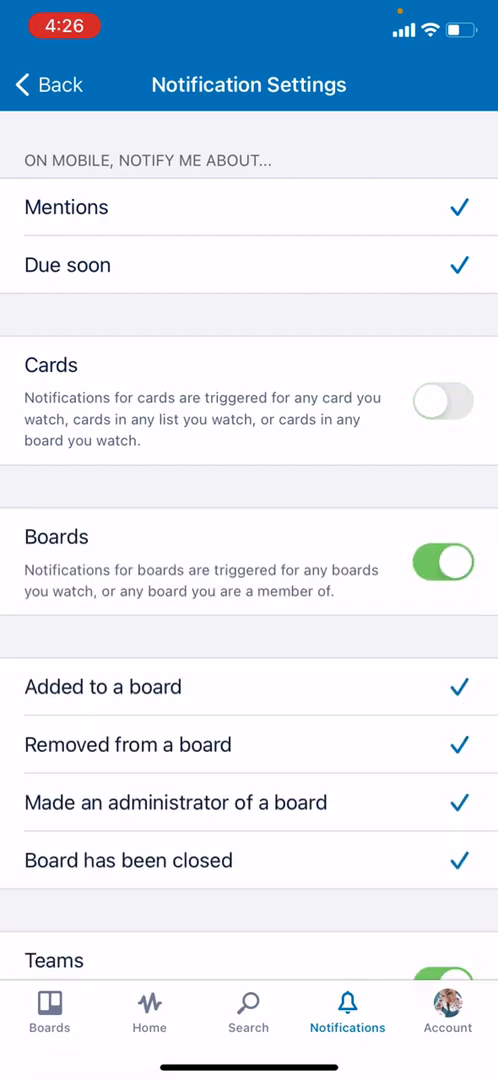
left_click(442, 560)
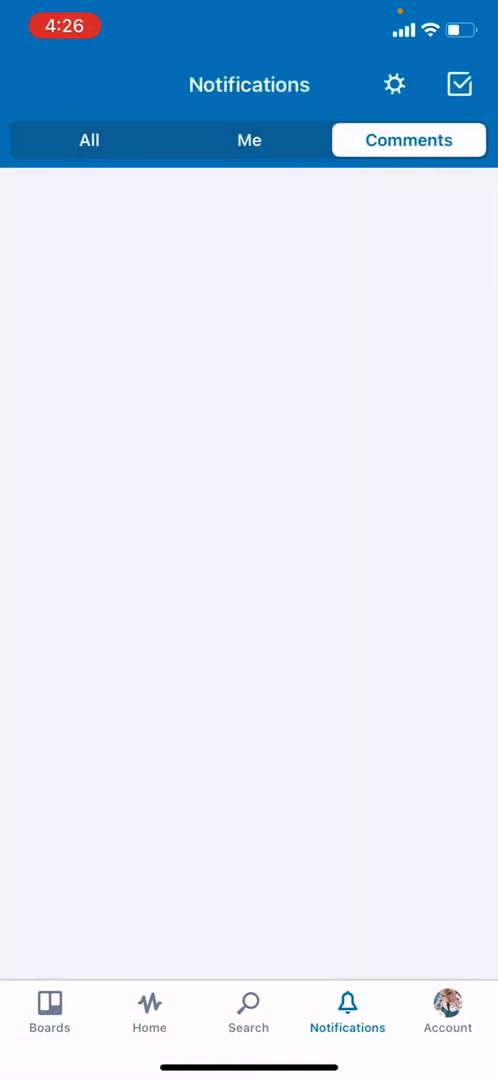
left_click(248, 1010)
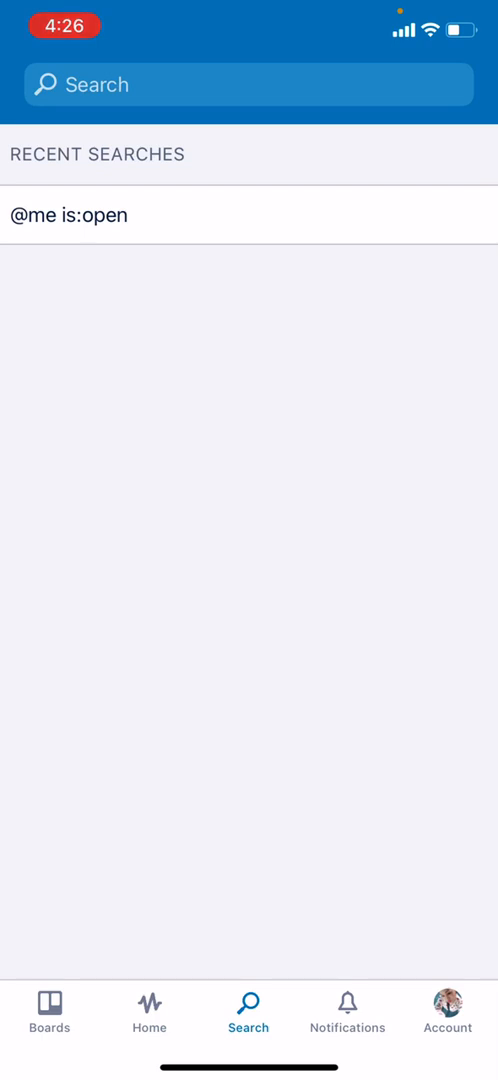
- View the Science Project 1 team's boards from the Account page and return
left_click(448, 1004)
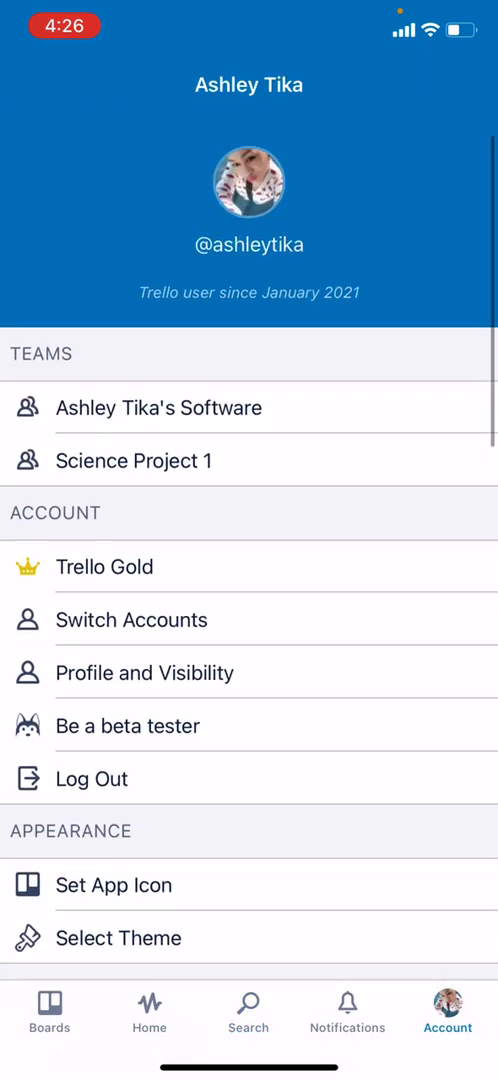
scroll("down", 3)
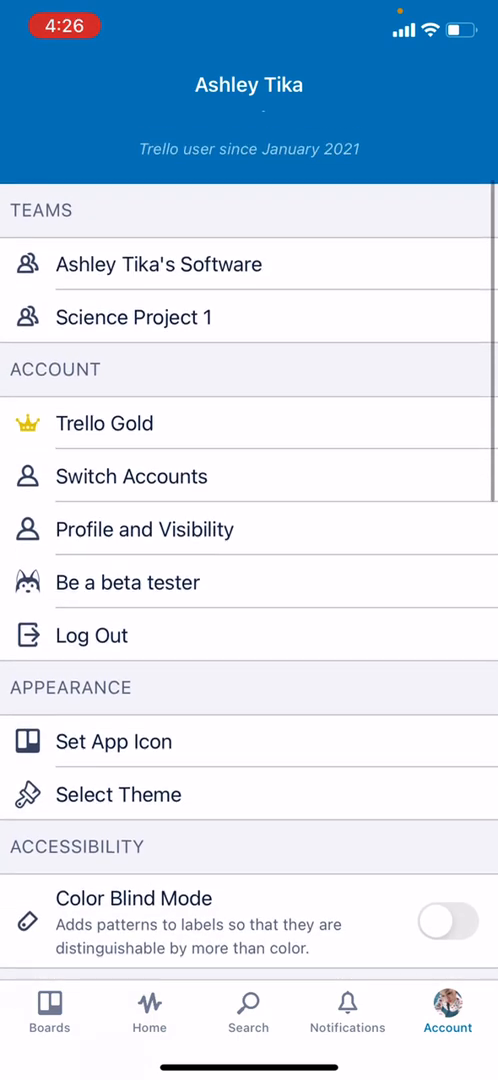
left_click(156, 264)
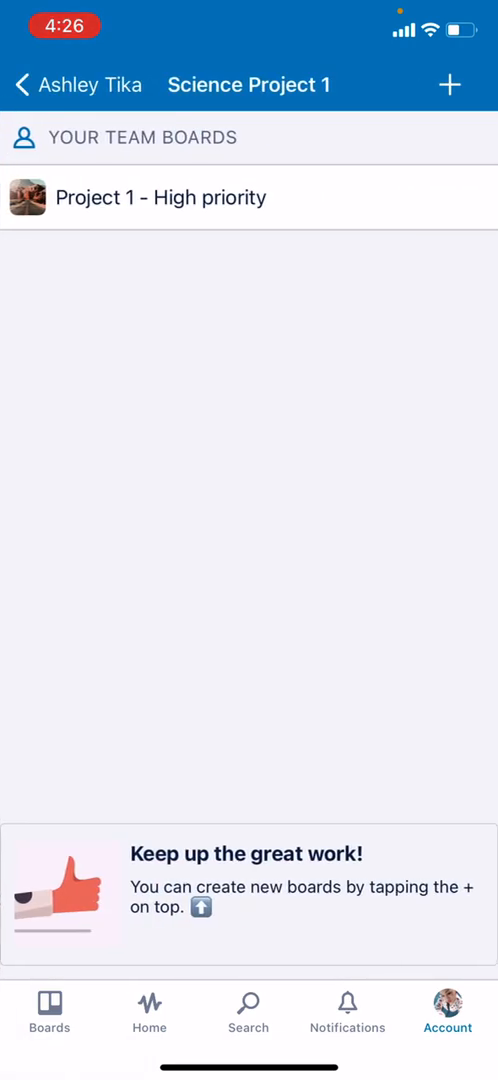
left_click(446, 1004)
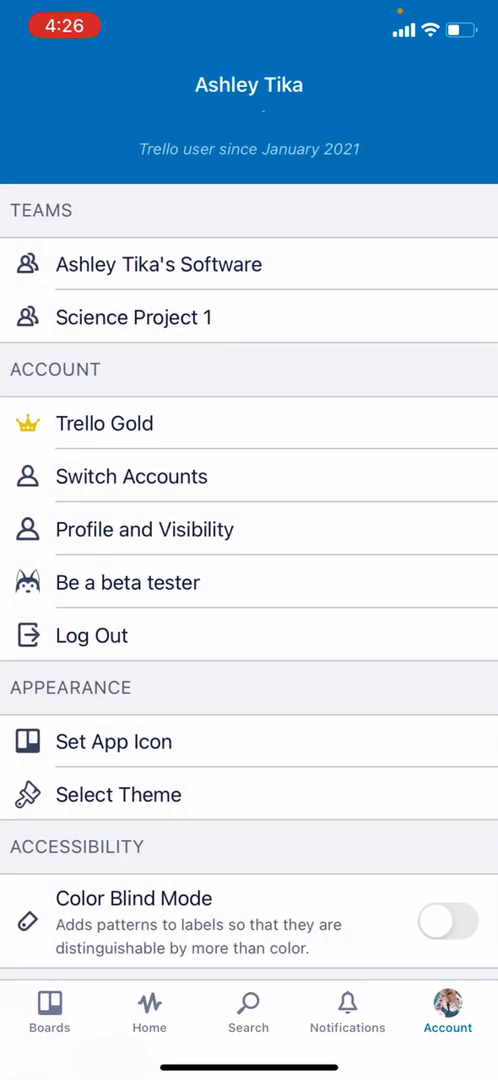
- Scroll through account options, appearance, accessibility and diagnostics sections
scroll("down", 3)
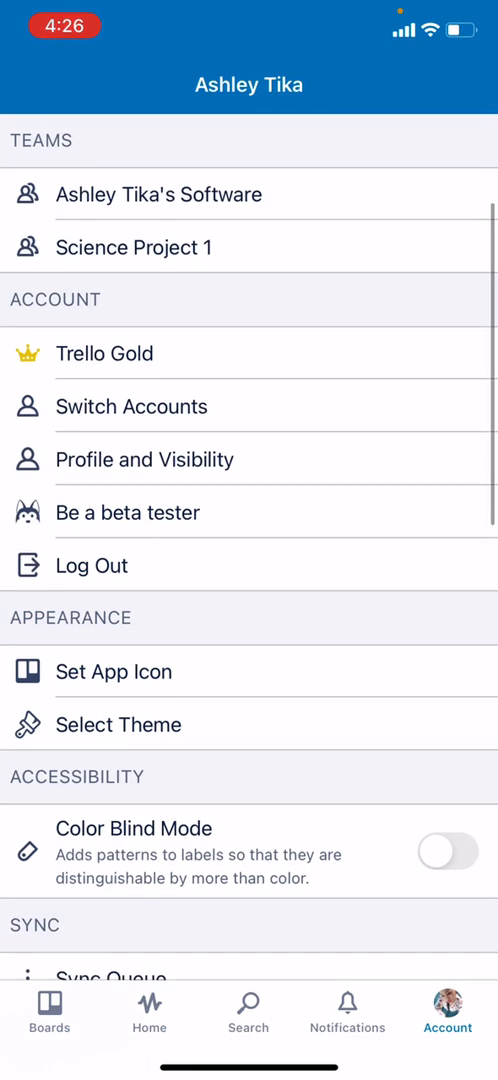
scroll("down", 3)
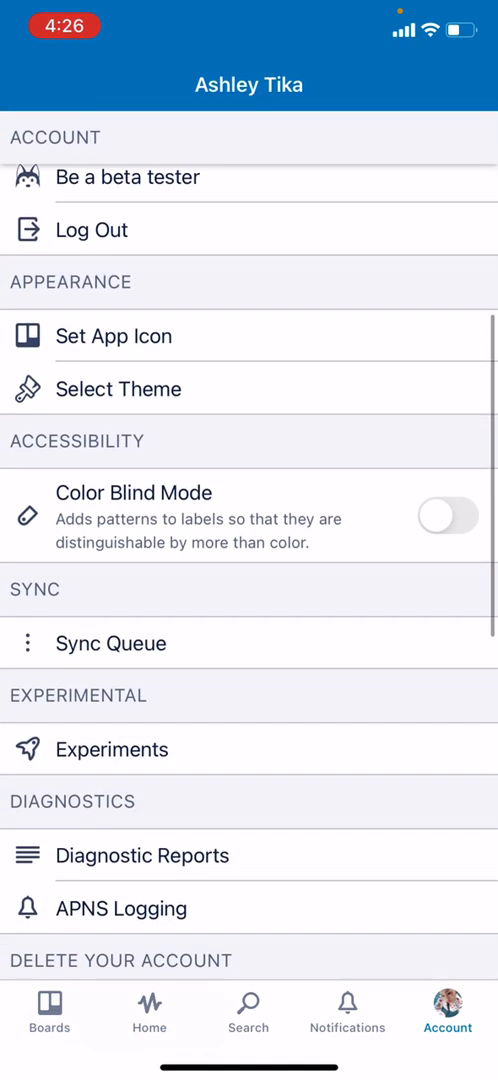
scroll("down", 3)
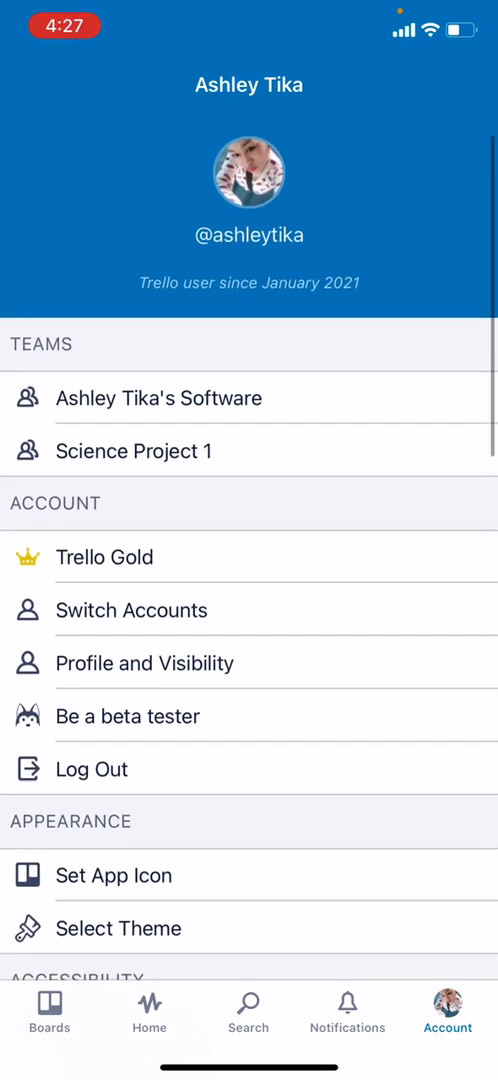
- From Boards, enter 'Project 1 - High priority' and show its menu with members and activity
left_click(48, 1008)
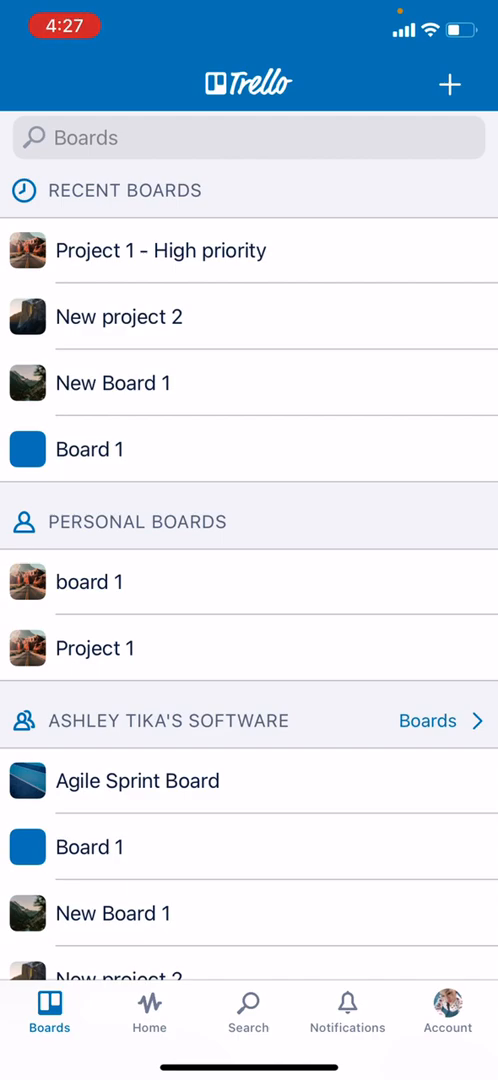
left_click(160, 250)
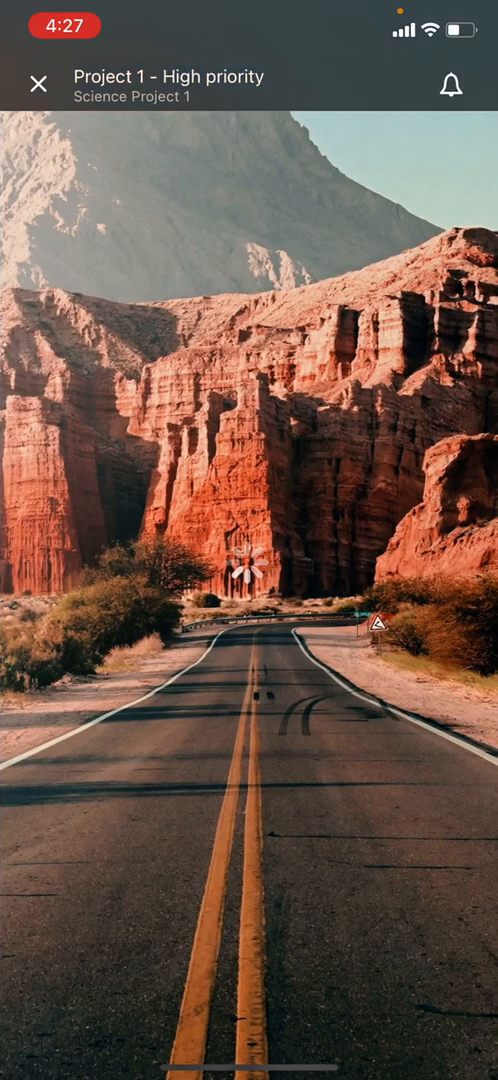
left_click(460, 84)
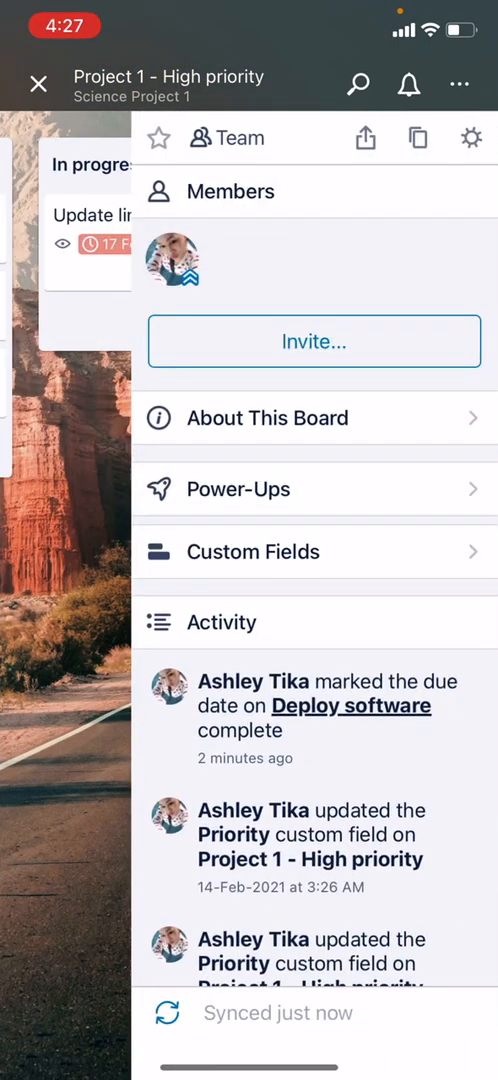